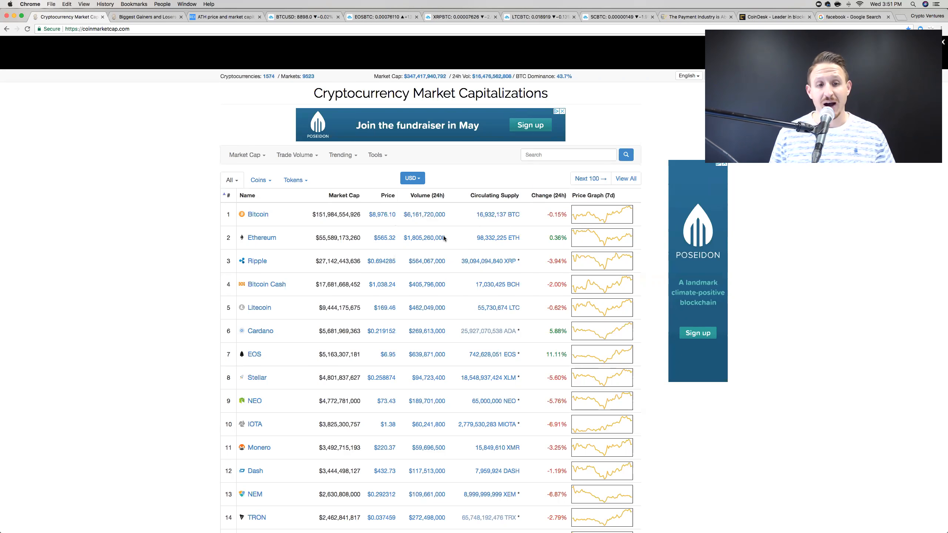
pyautogui.moveTo(399, 235)
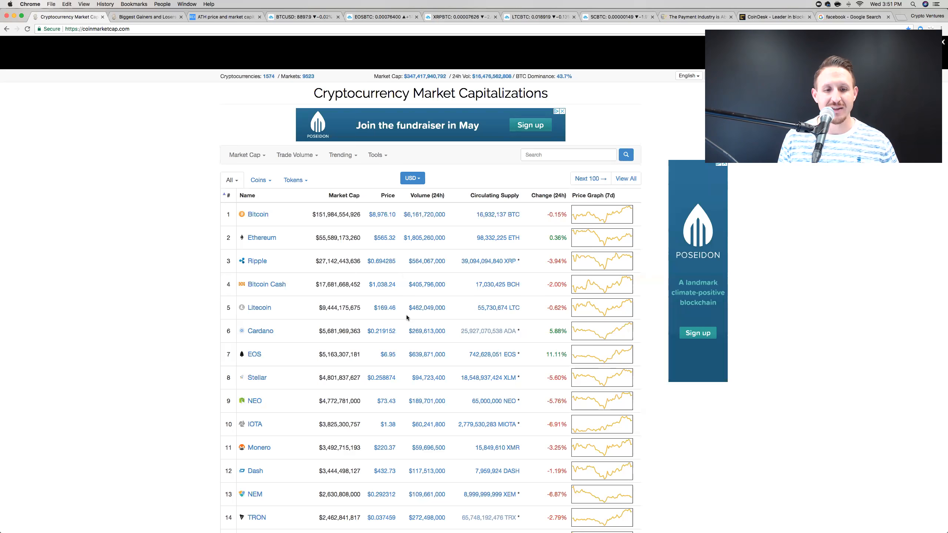
pyautogui.moveTo(405, 328)
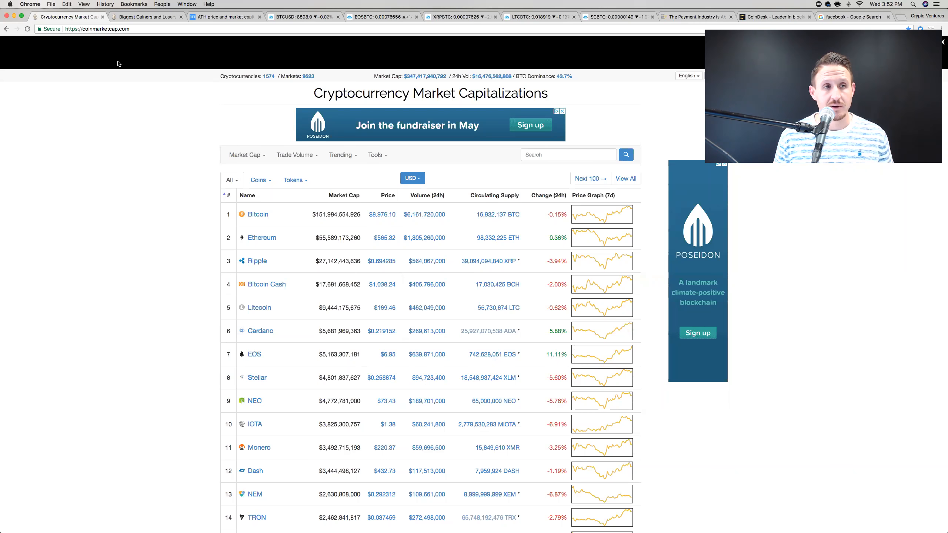
# Reach the Biggest Gainers and Losers page from CoinMarketCap's Trending menu
pyautogui.click(146, 16)
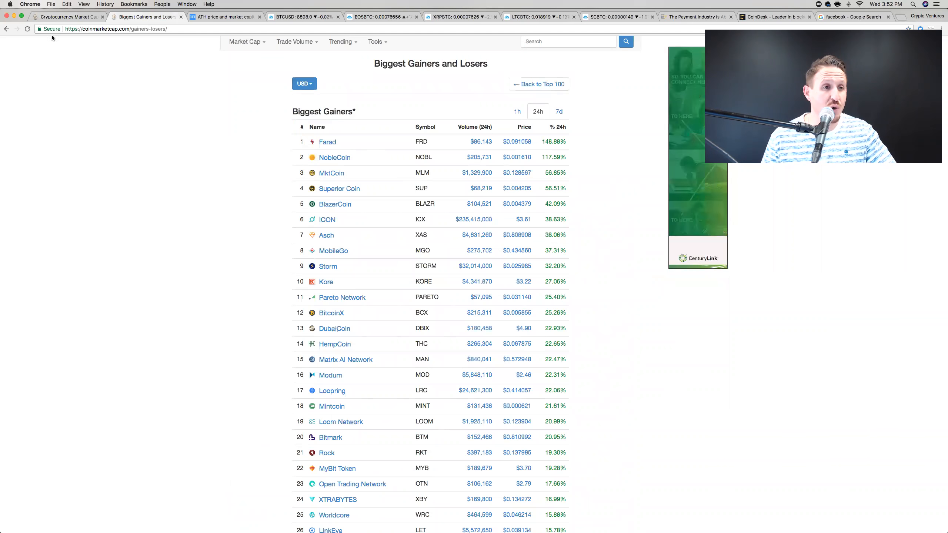
pyautogui.click(66, 16)
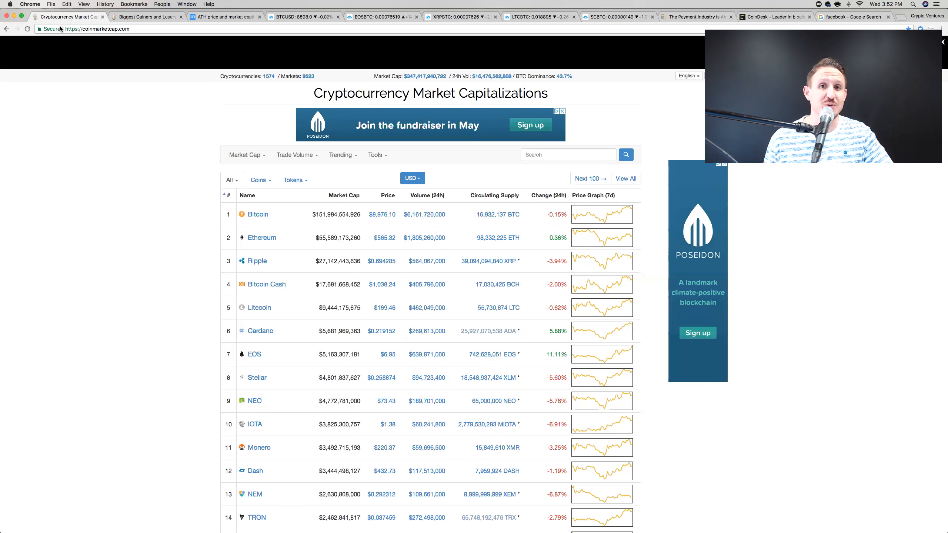
pyautogui.moveTo(275, 139)
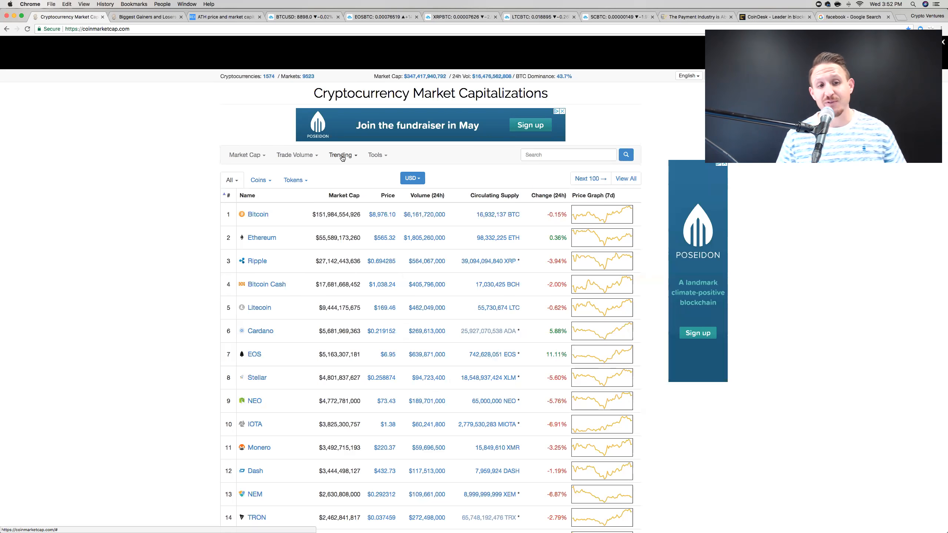
pyautogui.click(341, 155)
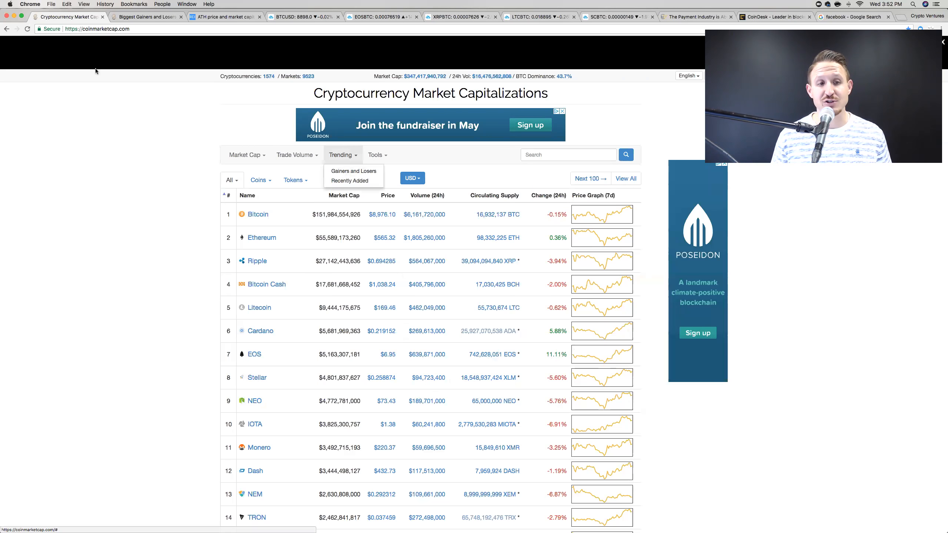
pyautogui.click(353, 171)
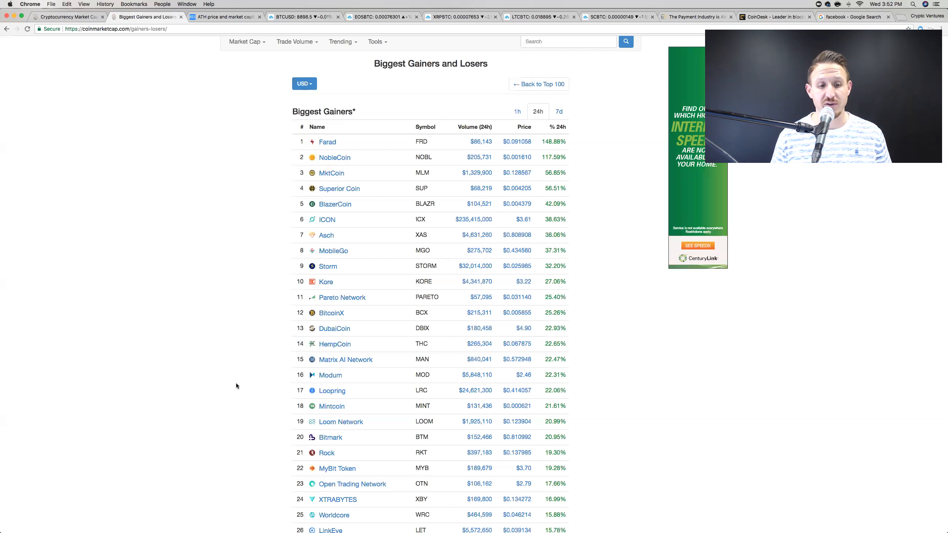
# Scroll past the 24-hour gainers down to the Biggest Losers table
pyautogui.scroll(-3)
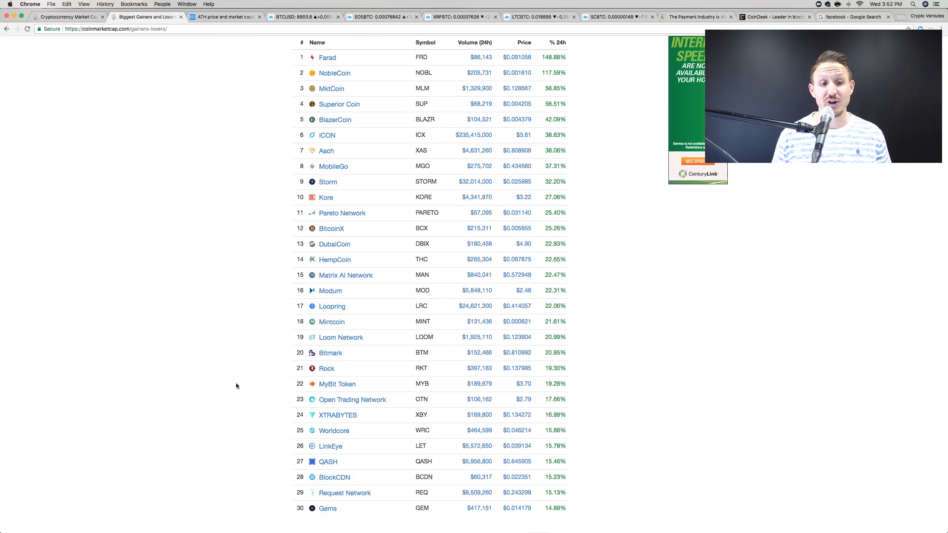
pyautogui.scroll(-3)
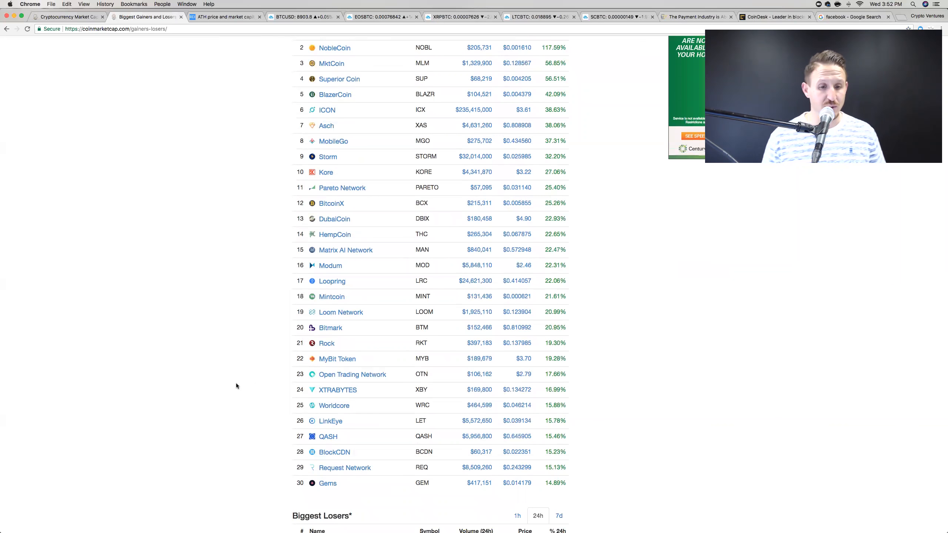
pyautogui.scroll(-3)
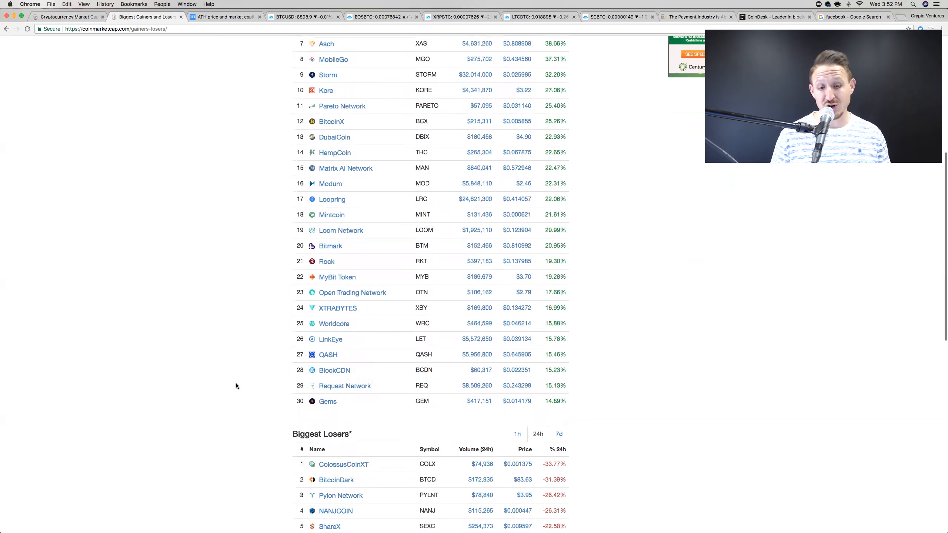
pyautogui.scroll(-3)
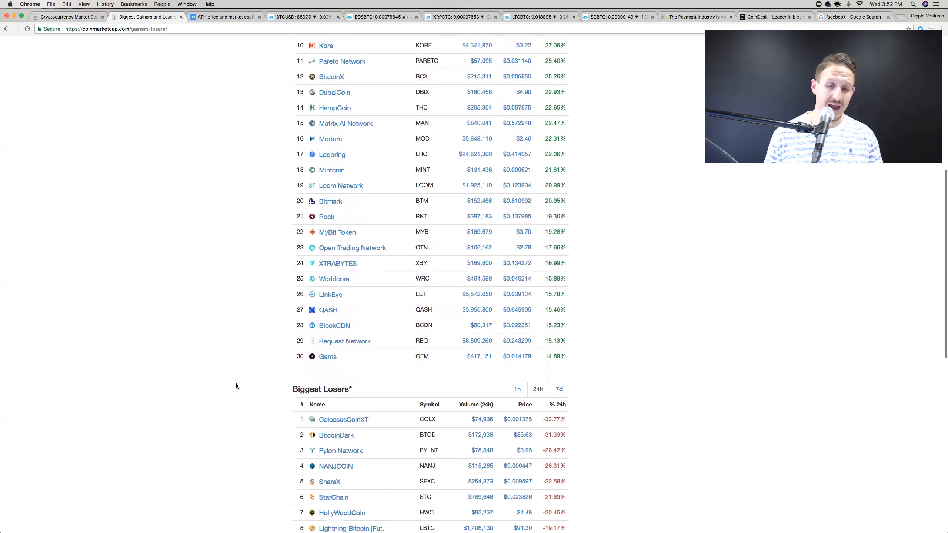
pyautogui.scroll(-3)
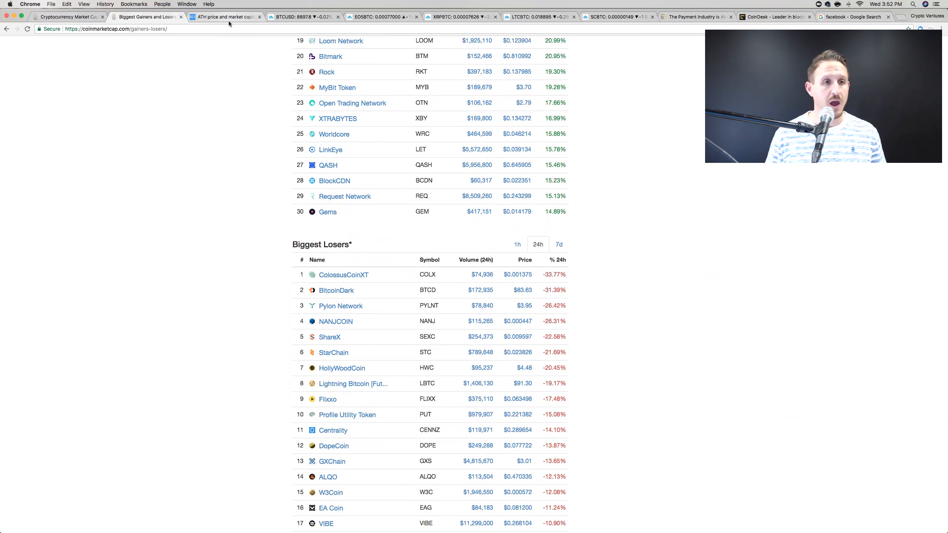
# Review the ATHCoinIndex all-time-high table, then start a Google search for 'myetherwallet' in a new tab
pyautogui.click(223, 16)
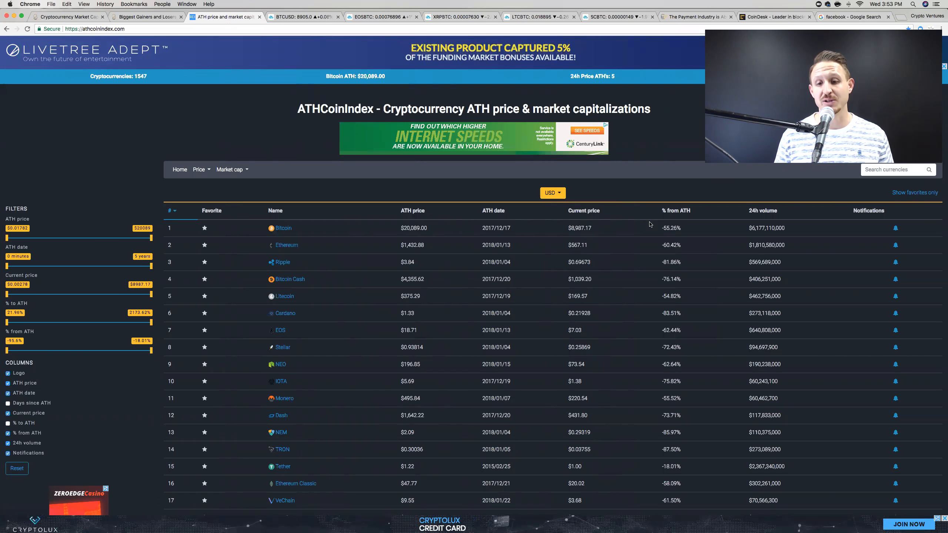
pyautogui.moveTo(647, 249)
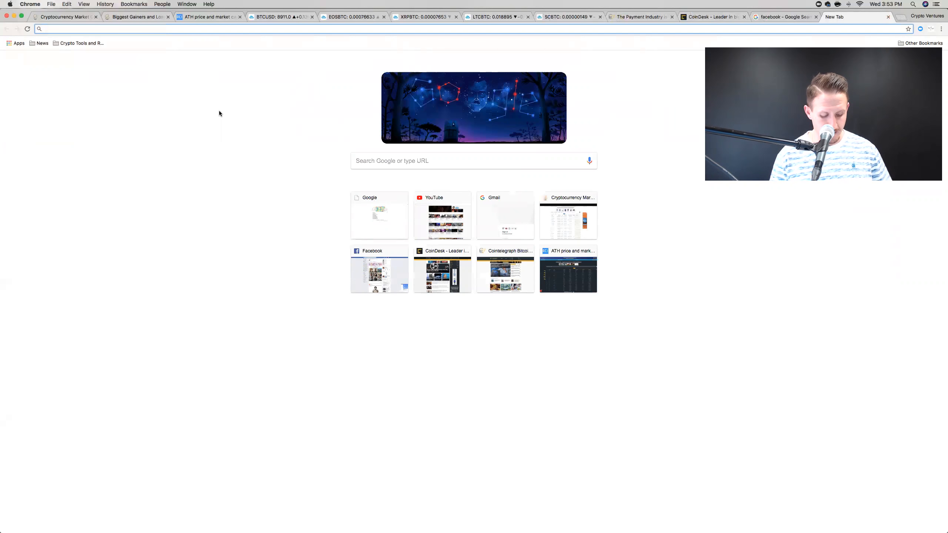
pyautogui.write('myet')
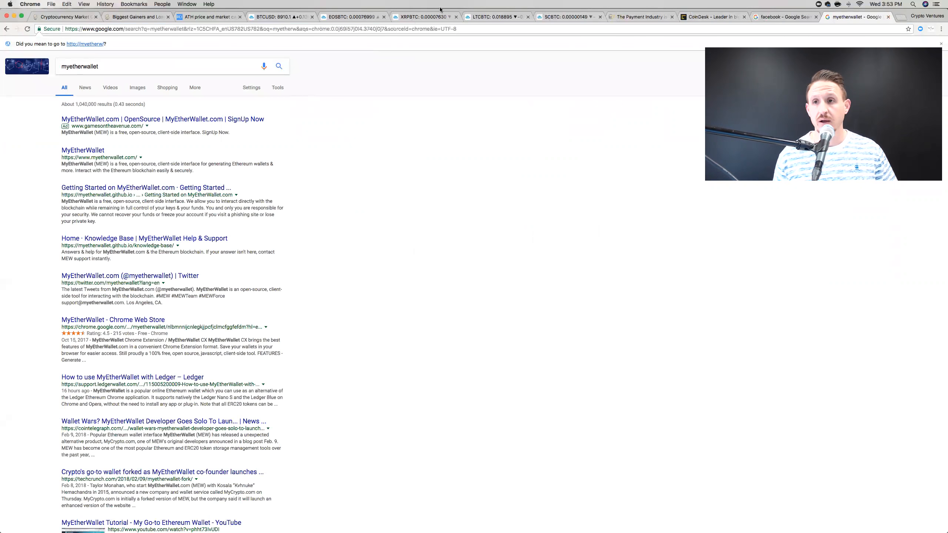
# Enter the official MyEtherWallet site and get past its 'MyEtherWallet is an Interface' notice
pyautogui.click(83, 150)
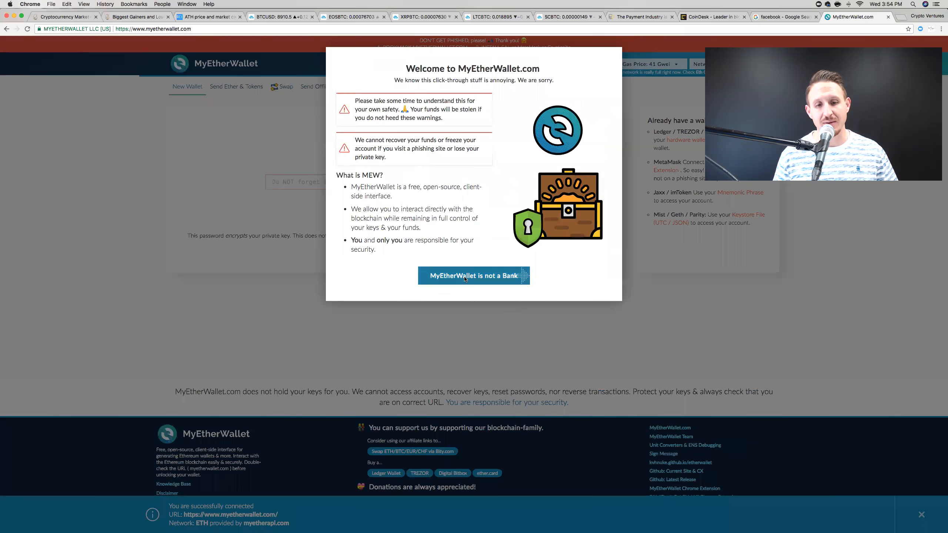
pyautogui.click(474, 276)
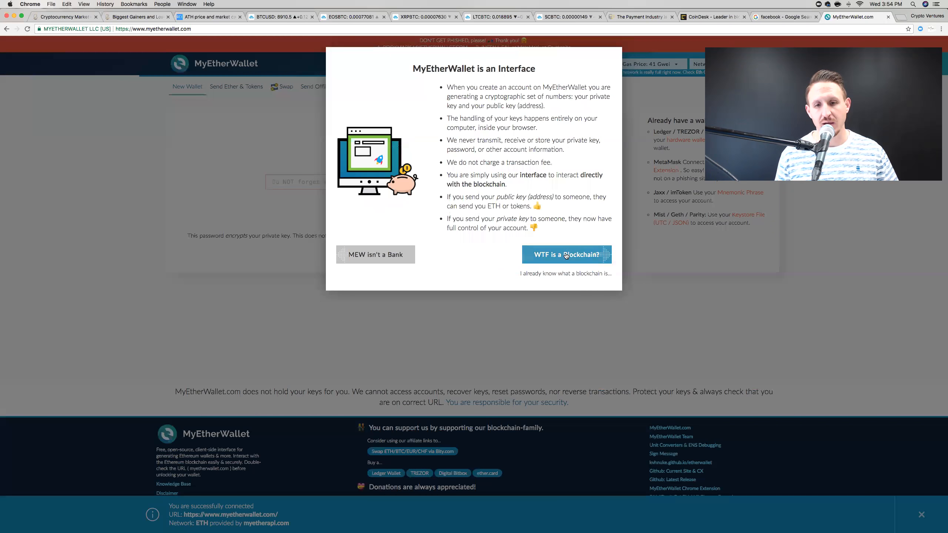
pyautogui.click(565, 254)
pyautogui.write('es')
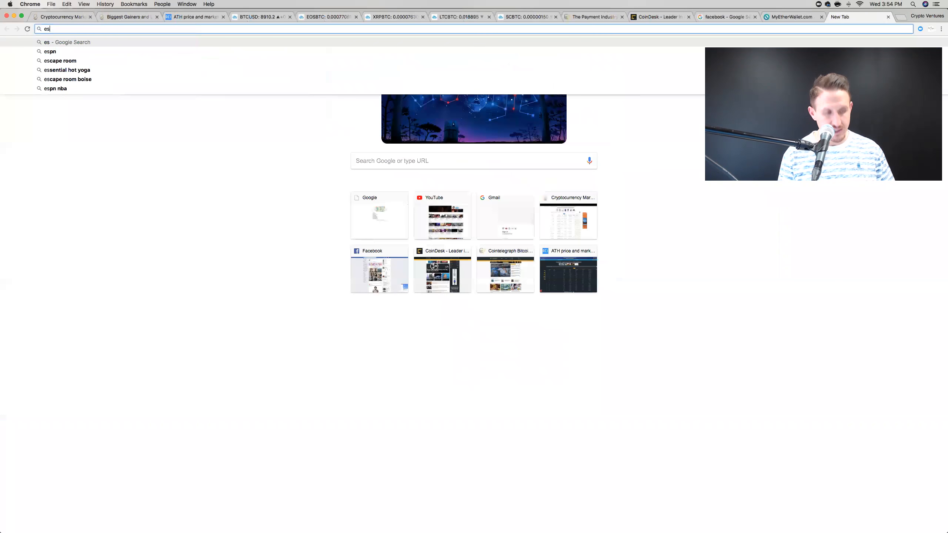
# Look up 'exodus' in the address bar to see suggestions for the Exodus wallet
pyautogui.write('xod')
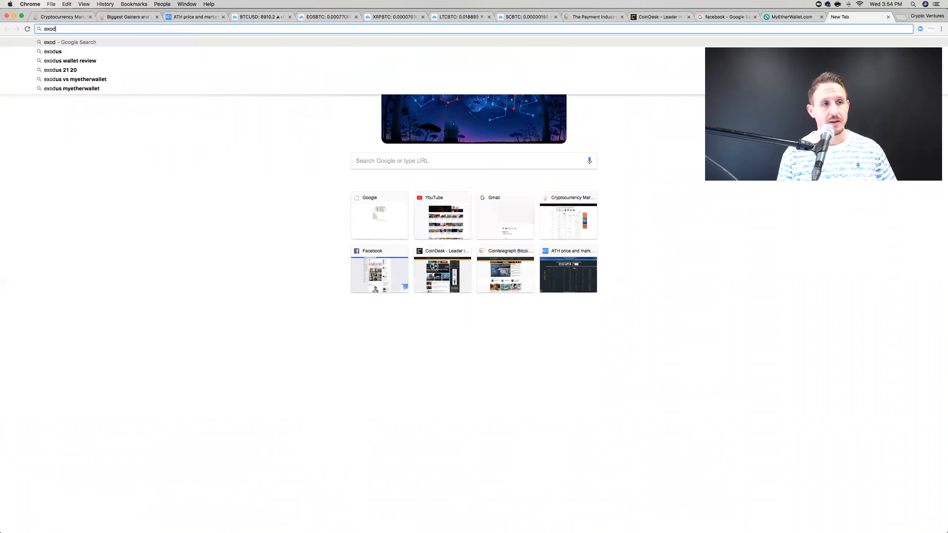
pyautogui.write('us')
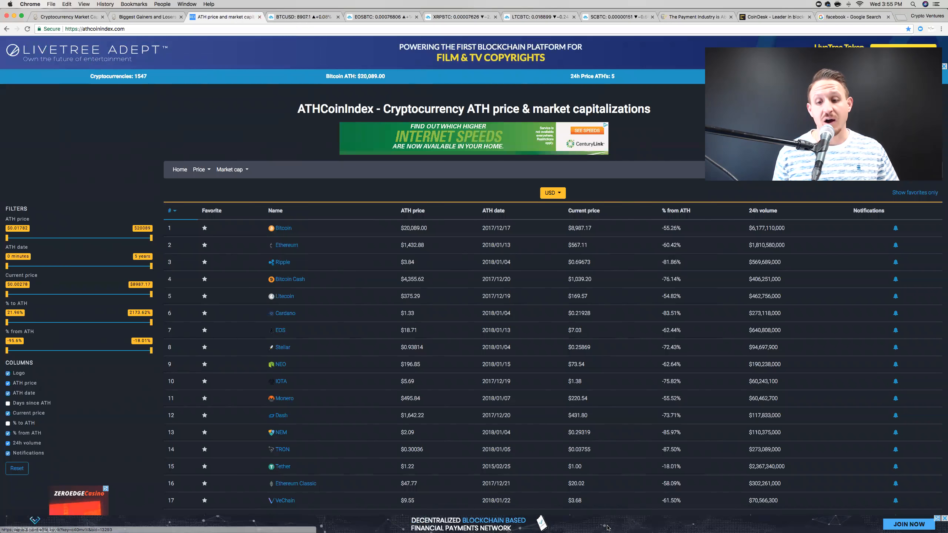
pyautogui.moveTo(669, 421)
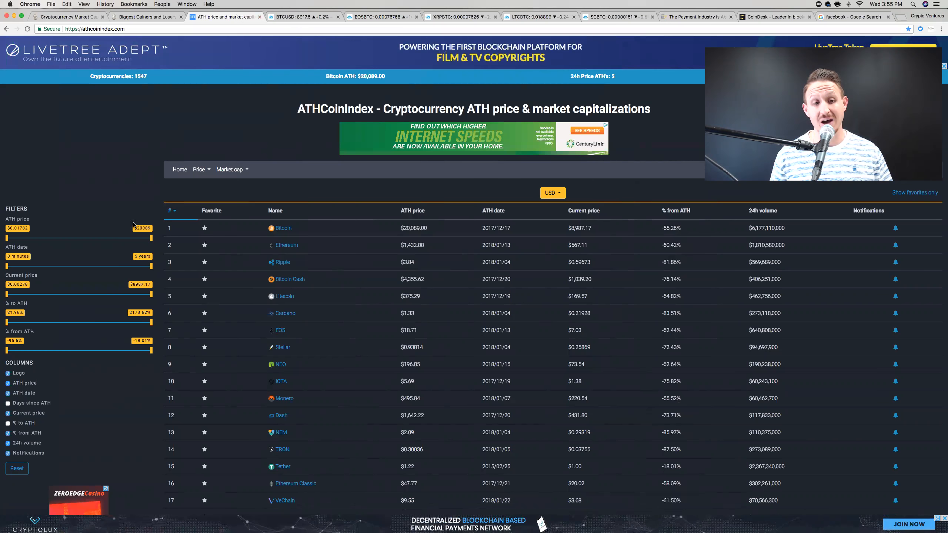
pyautogui.moveTo(245, 373)
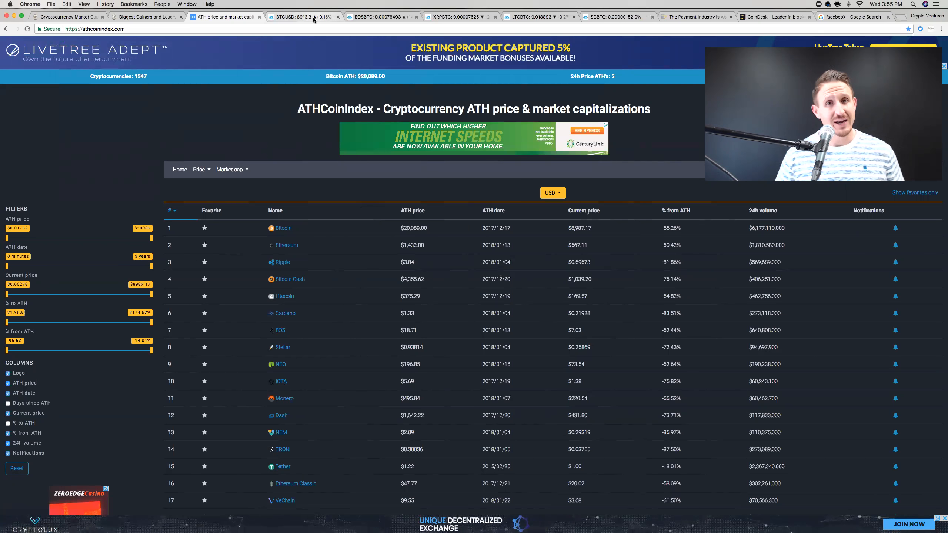
# Bring up the TradingView BTCUSD daily chart with its trendline and moving averages
pyautogui.click(303, 16)
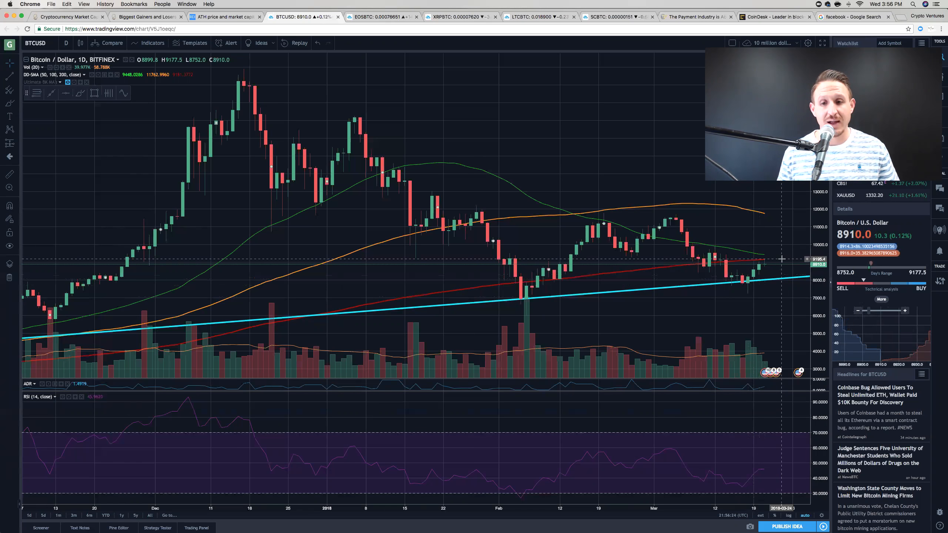
# Switch the BTCUSD chart interval to 1h
pyautogui.click(66, 43)
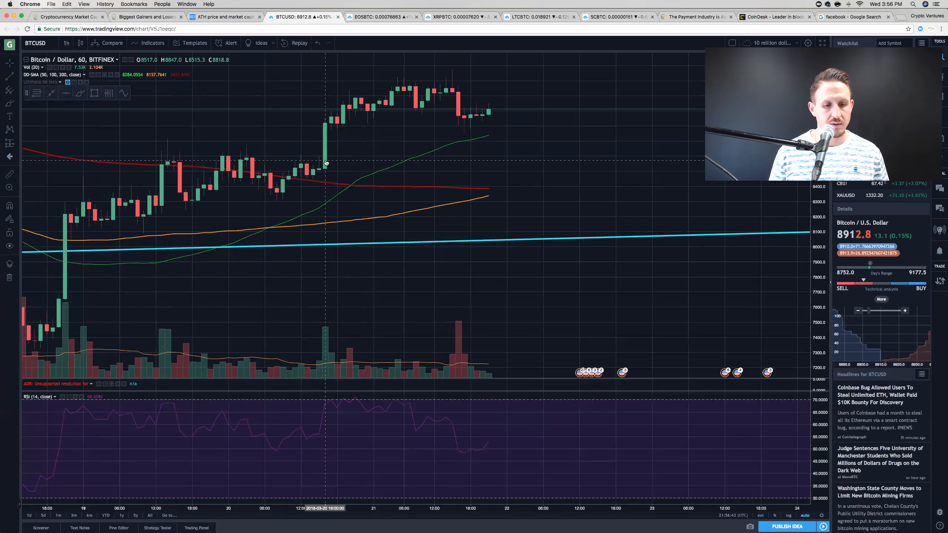
pyautogui.moveTo(162, 180)
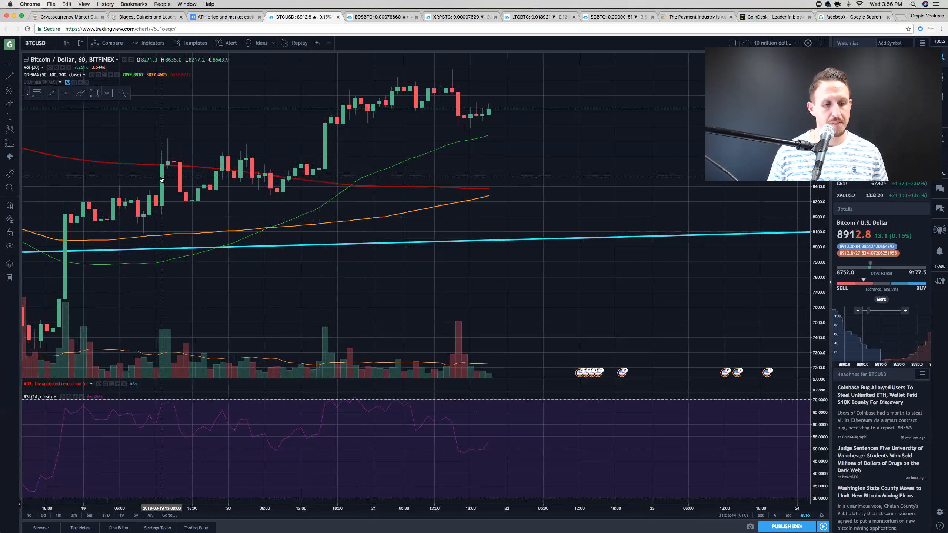
pyautogui.moveTo(325, 146)
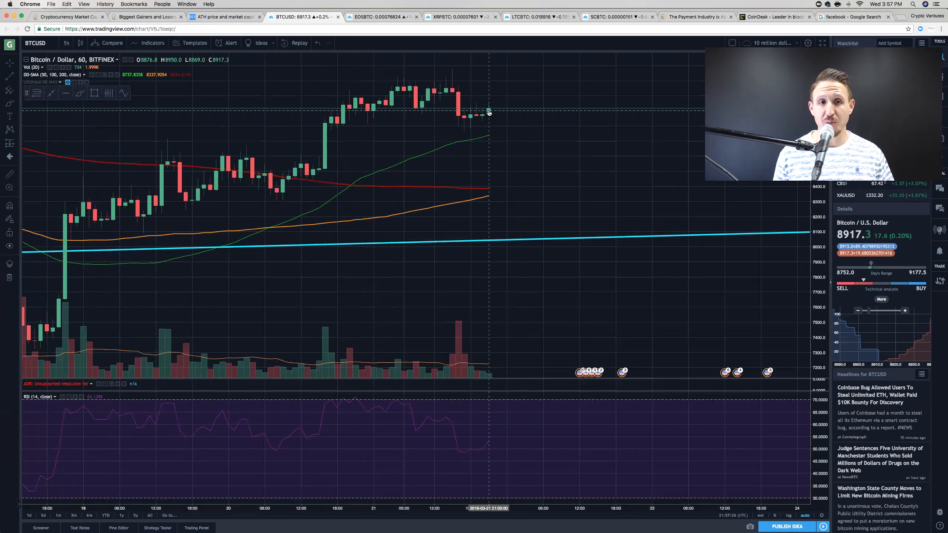
# Bring up the EOSBTC chart and switch its interval to 1h
pyautogui.click(380, 16)
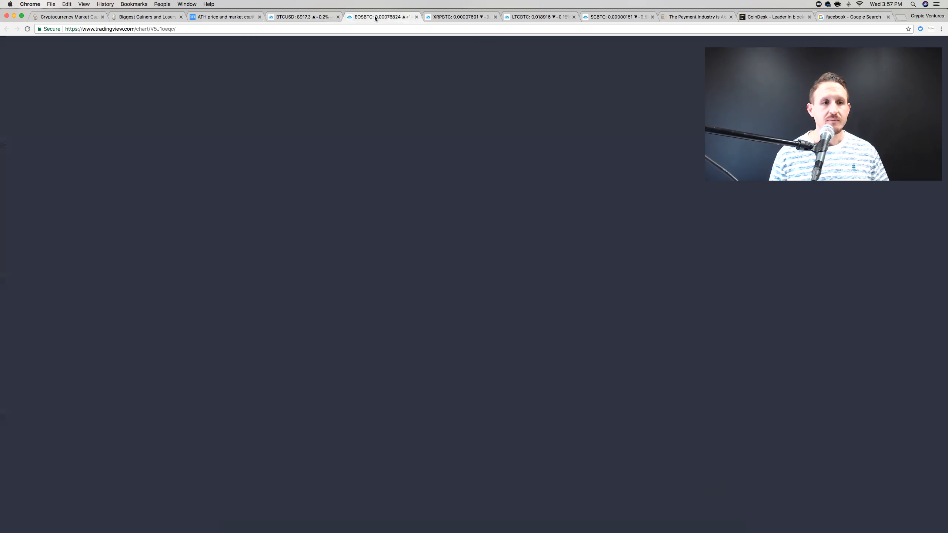
pyautogui.click(382, 17)
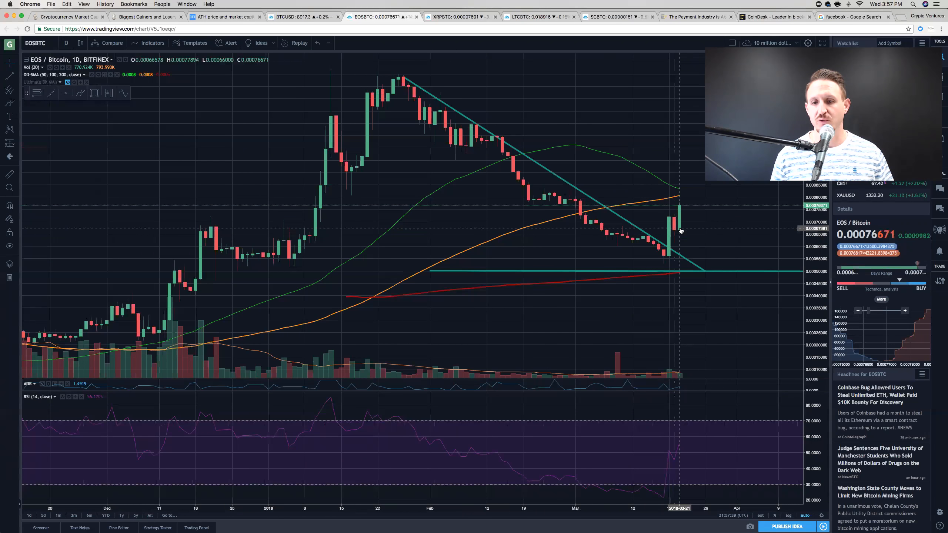
pyautogui.click(65, 43)
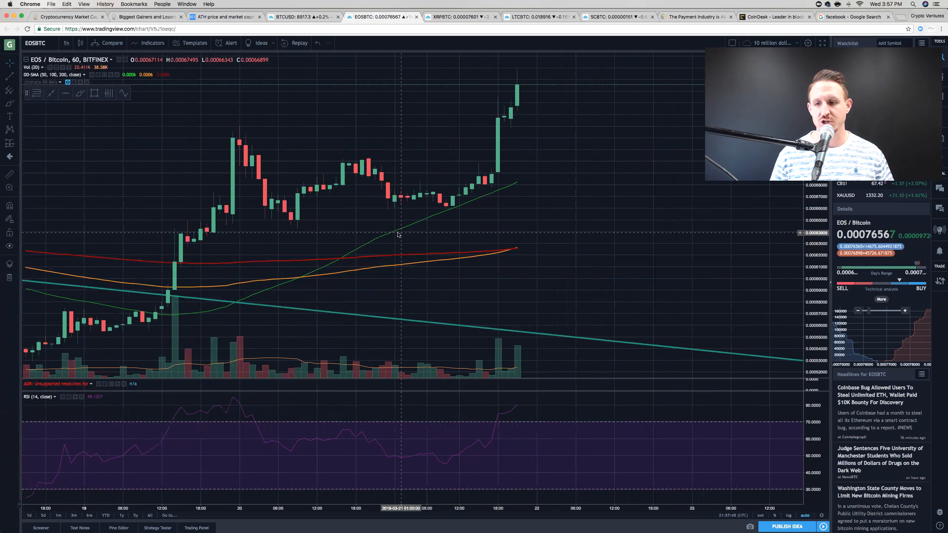
pyautogui.moveTo(577, 275)
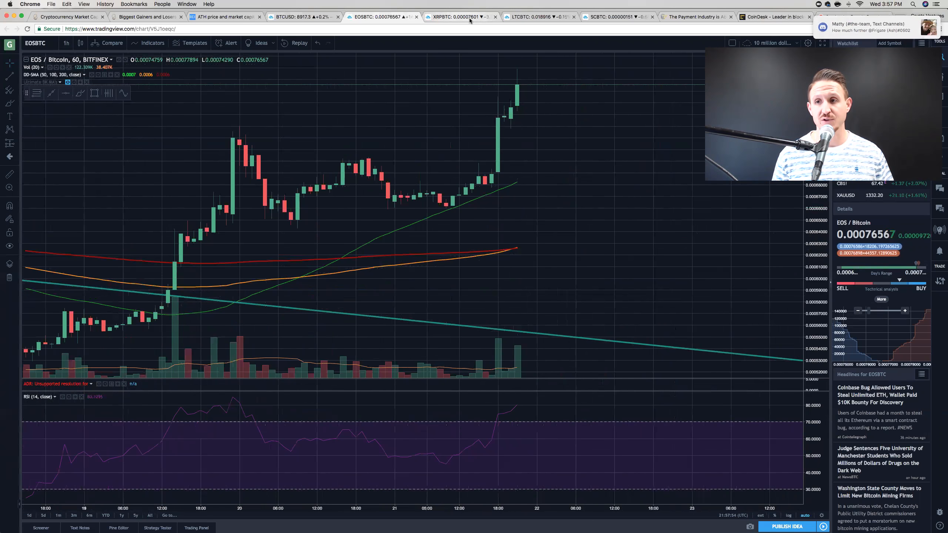
# Bring up the XRPBTC daily chart and reset its view to fit the full history since 2017
pyautogui.click(848, 16)
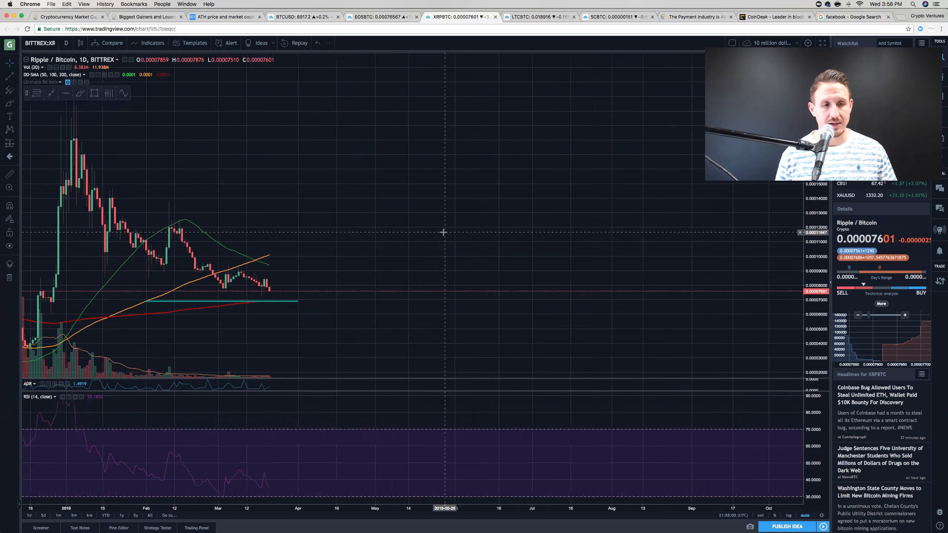
pyautogui.rightClick(423, 217)
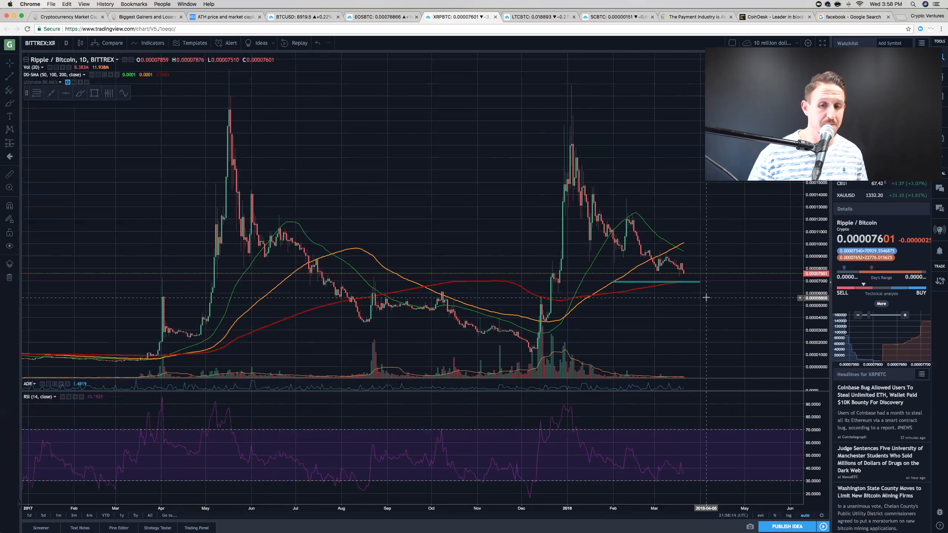
pyautogui.moveTo(693, 282)
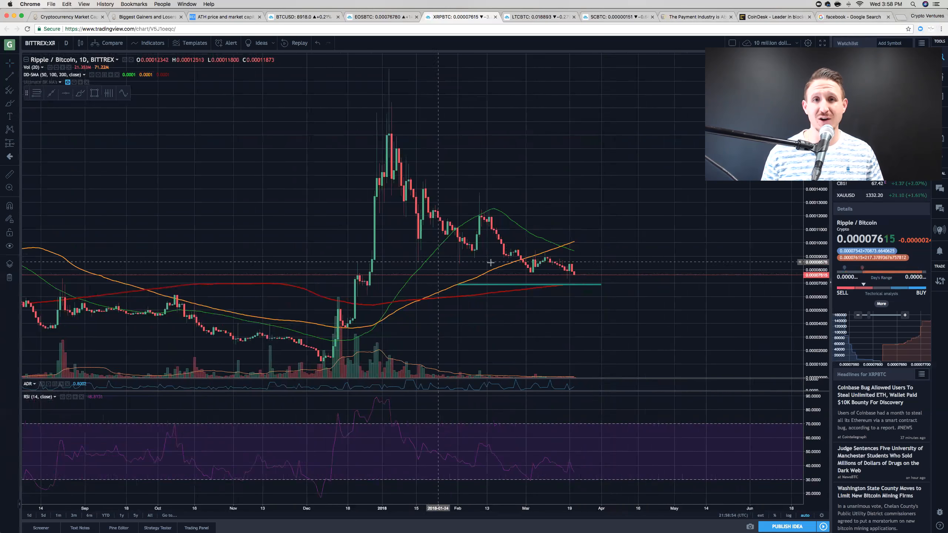
pyautogui.moveTo(492, 258)
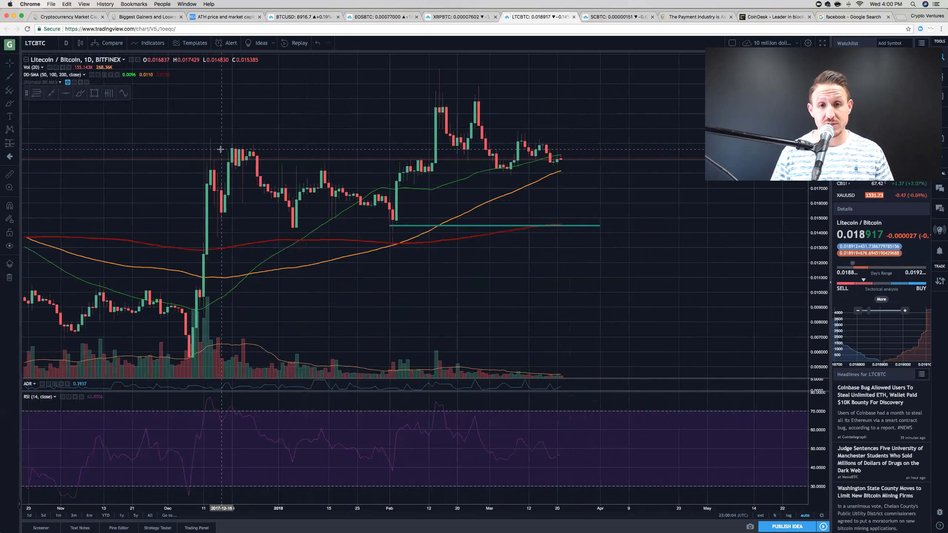
pyautogui.moveTo(432, 125)
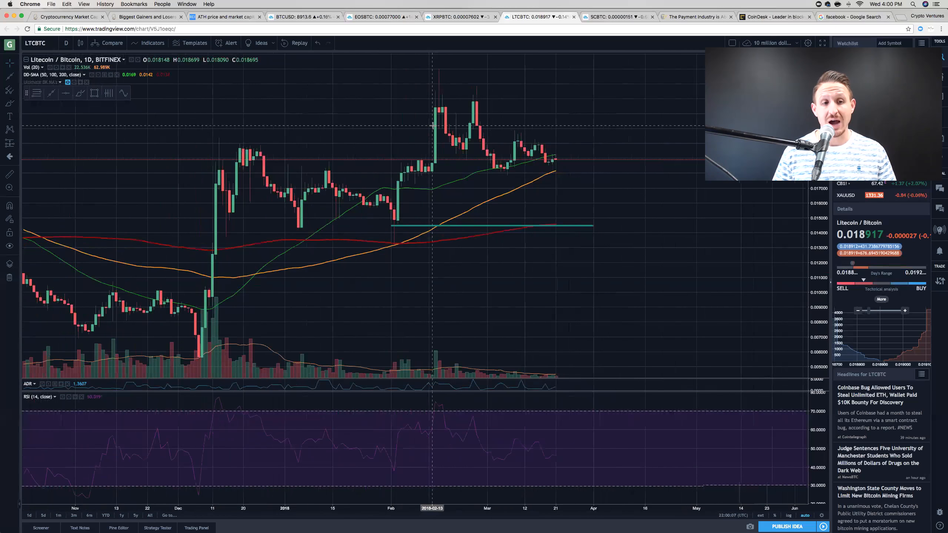
# Zoom the LTCBTC daily chart out to span April 2017 through March 2018
pyautogui.scroll(-3)
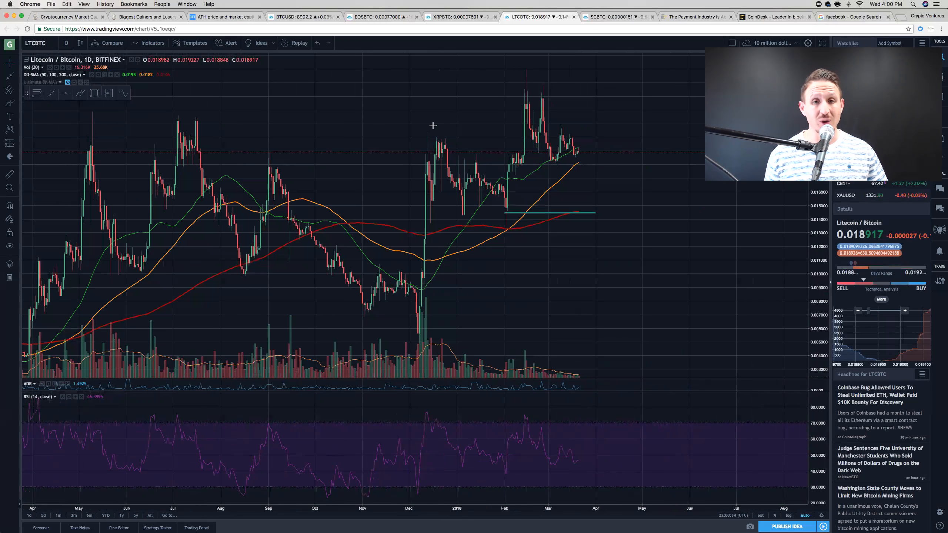
pyautogui.moveTo(441, 84)
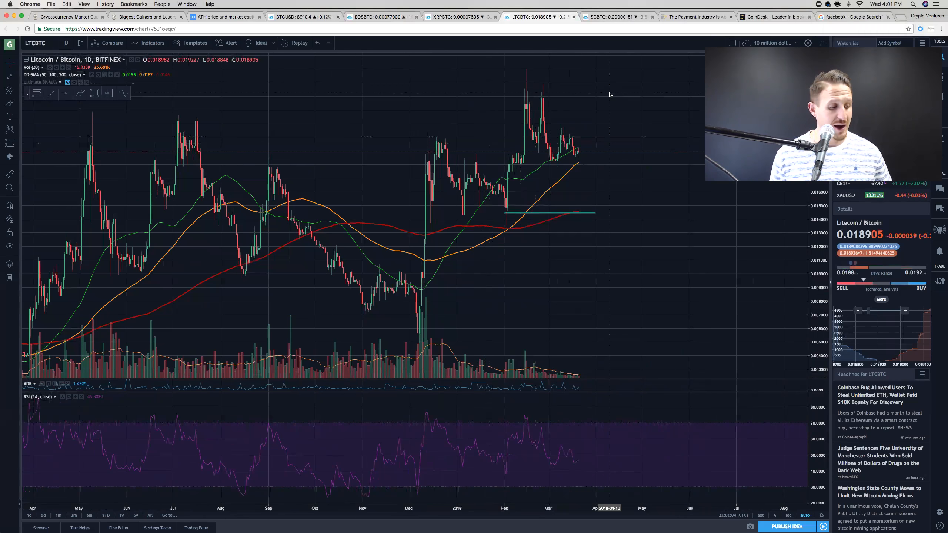
pyautogui.moveTo(529, 106)
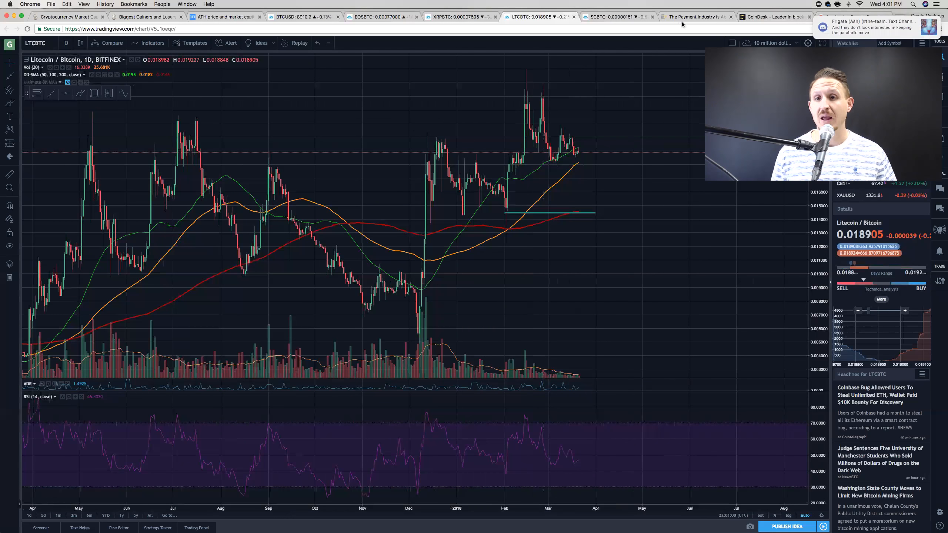
# Read Cointelegraph's Lightning Network expert-take article down to the 2.5 billion unbanked section
pyautogui.click(696, 16)
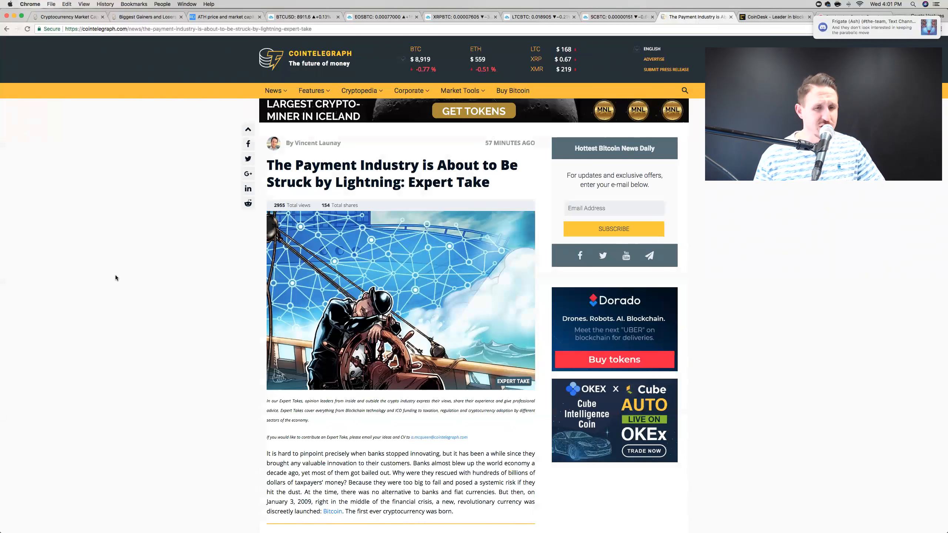
pyautogui.click(852, 16)
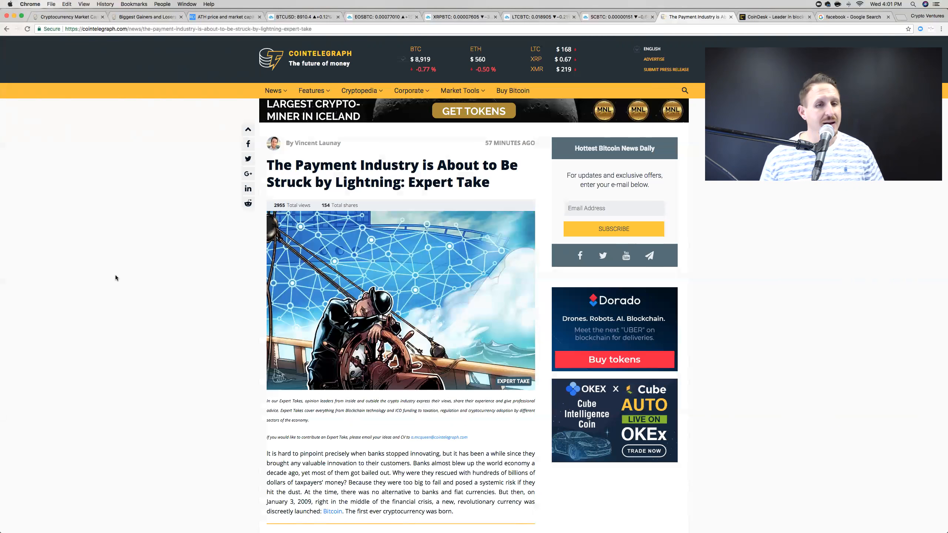
pyautogui.scroll(-3)
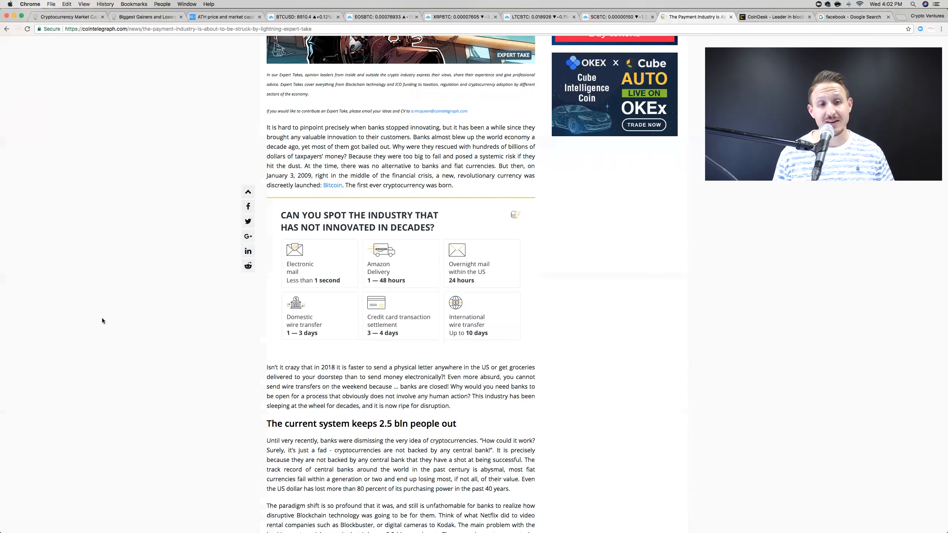
pyautogui.scroll(-3)
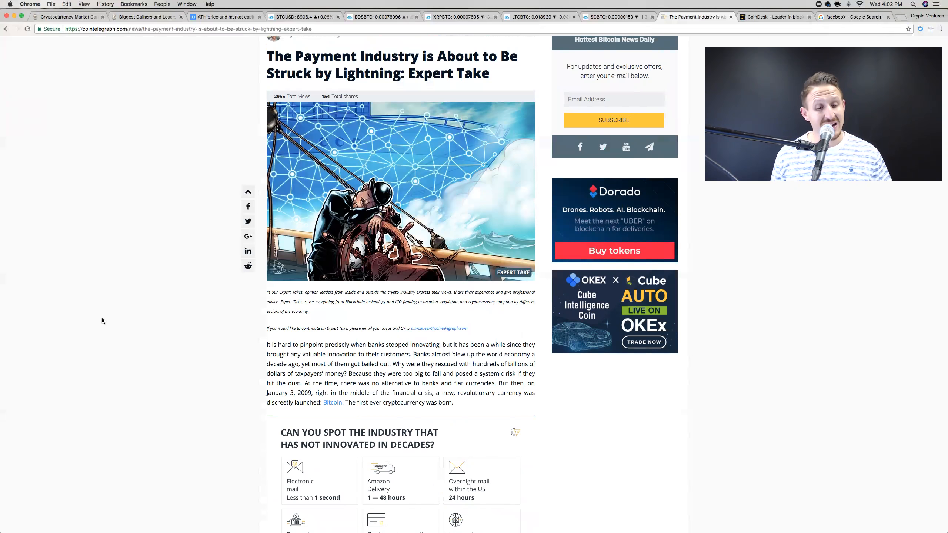
pyautogui.scroll(-3)
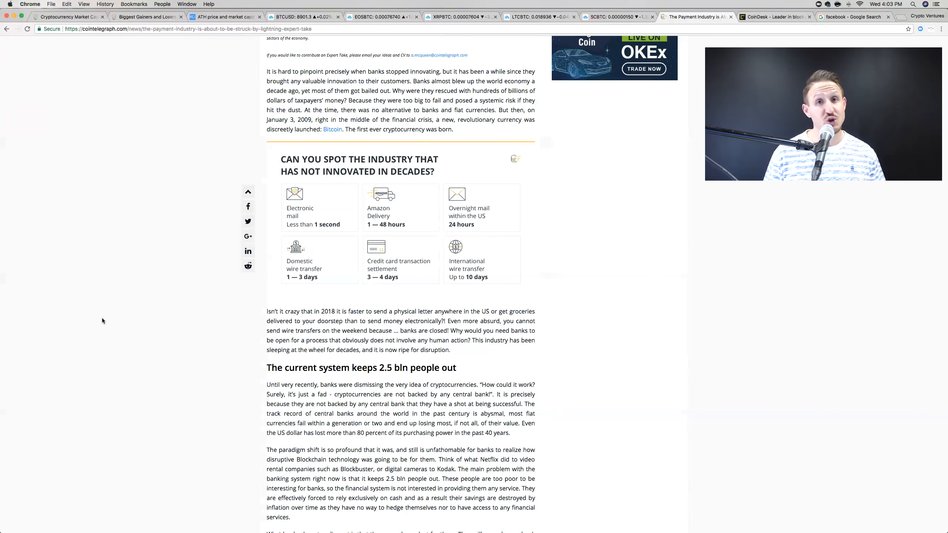
pyautogui.scroll(-3)
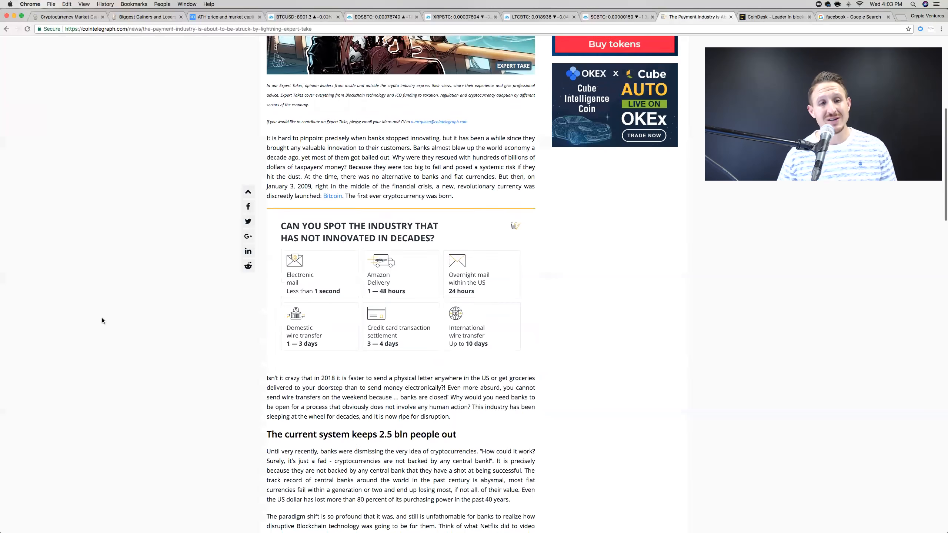
pyautogui.scroll(3)
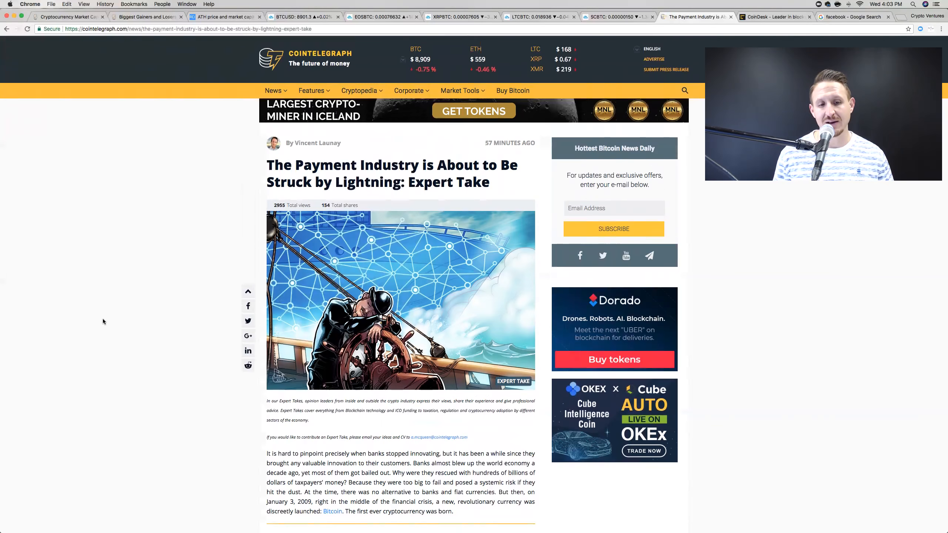
# Scroll the CoinDesk home page down to its latest crypto news stories and poll
pyautogui.scroll(-3)
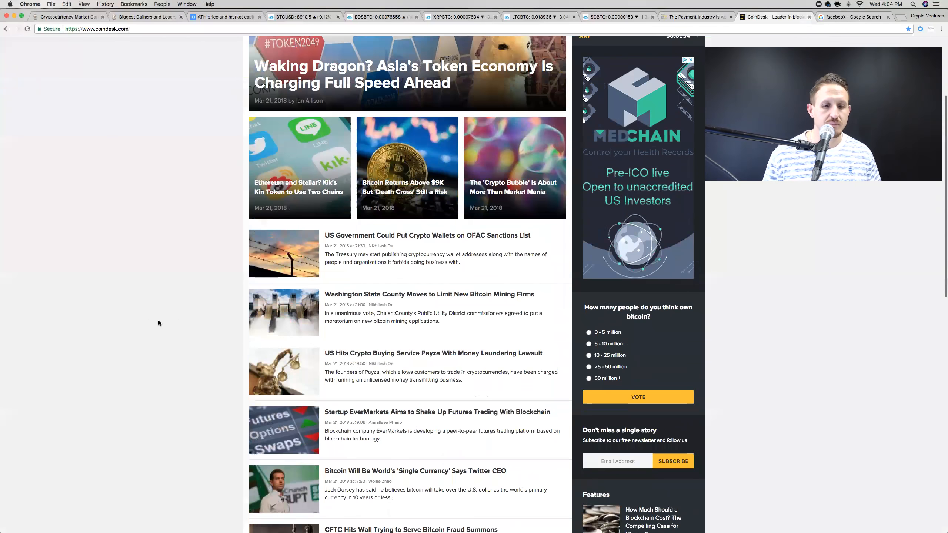
pyautogui.scroll(-3)
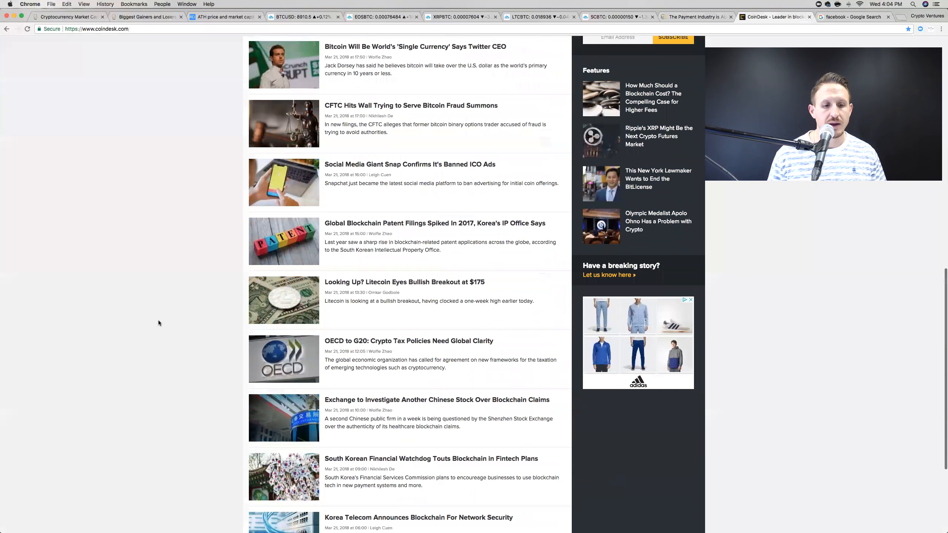
pyautogui.scroll(3)
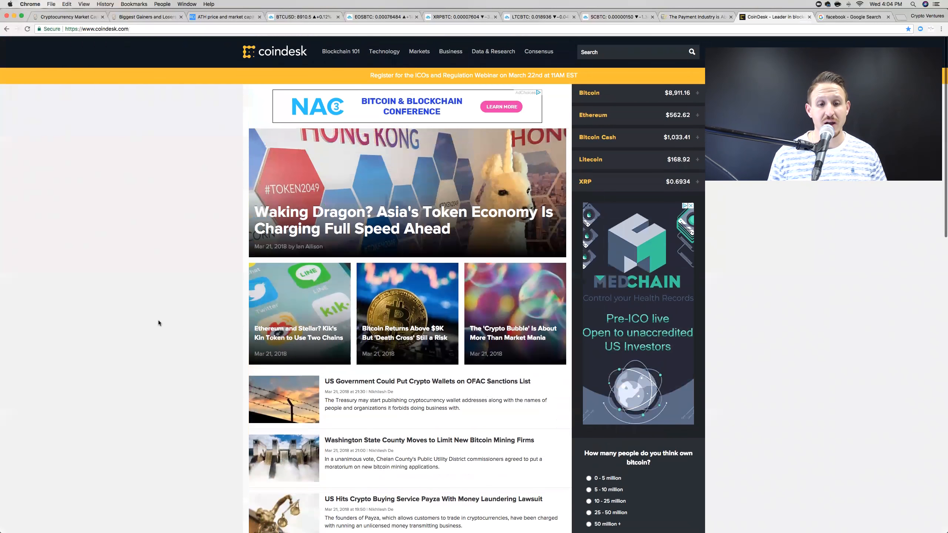
pyautogui.scroll(-3)
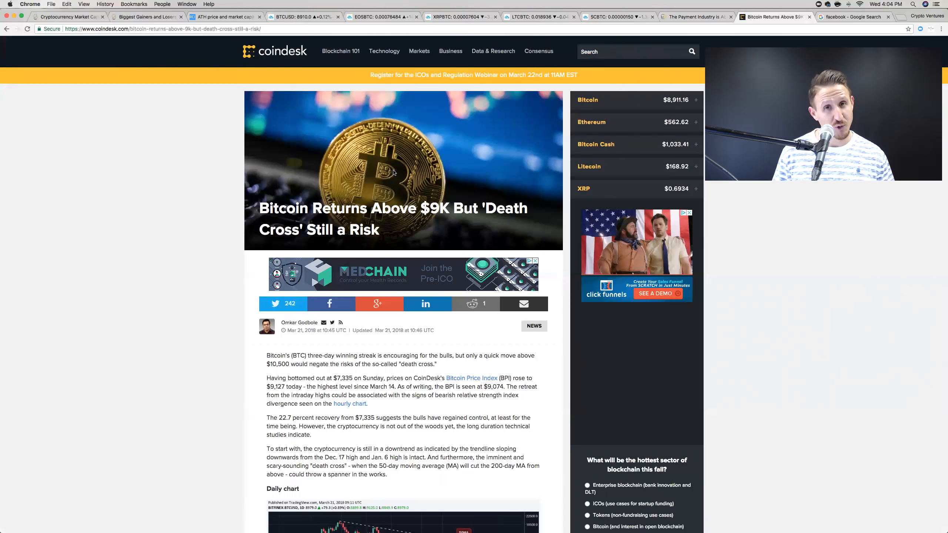
pyautogui.moveTo(175, 242)
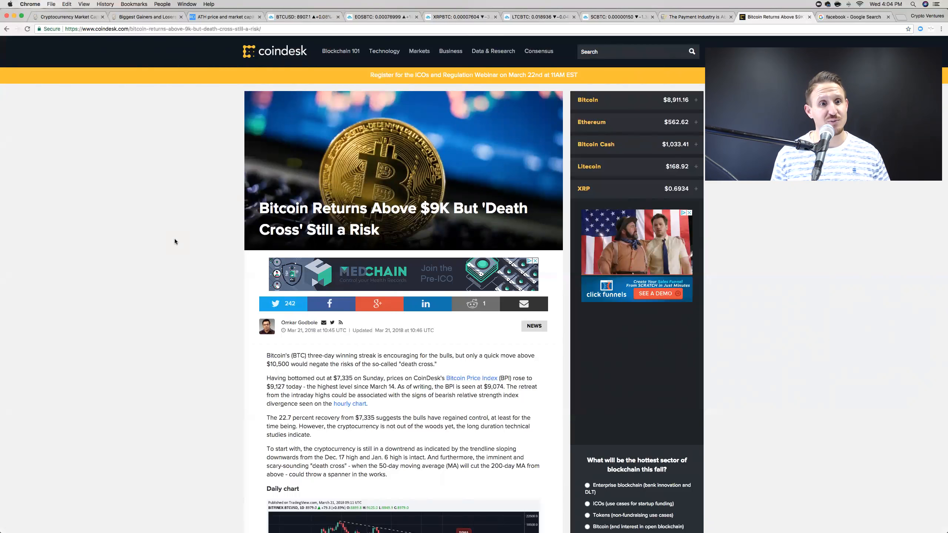
pyautogui.moveTo(148, 279)
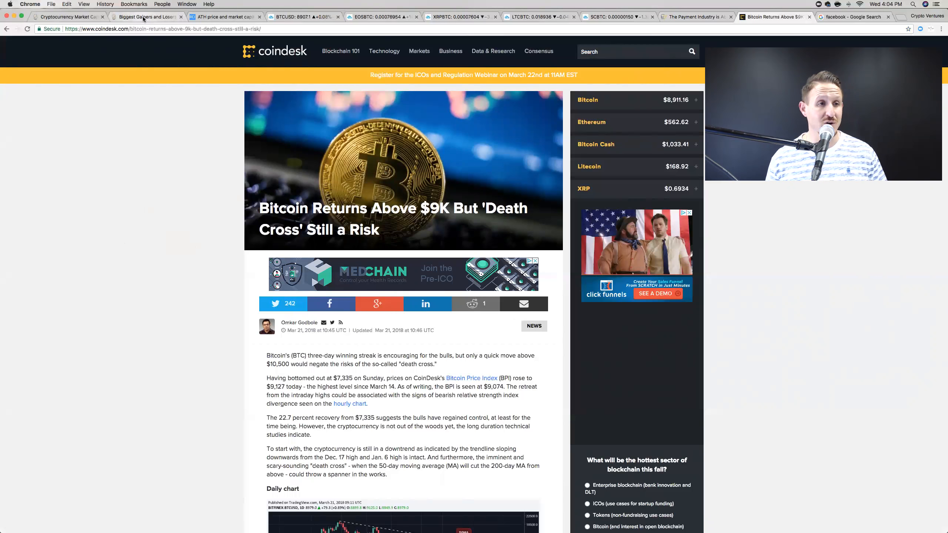
# Return to CoinMarketCap's Biggest Gainers and Losers tab showing the 24-hour losers
pyautogui.click(148, 16)
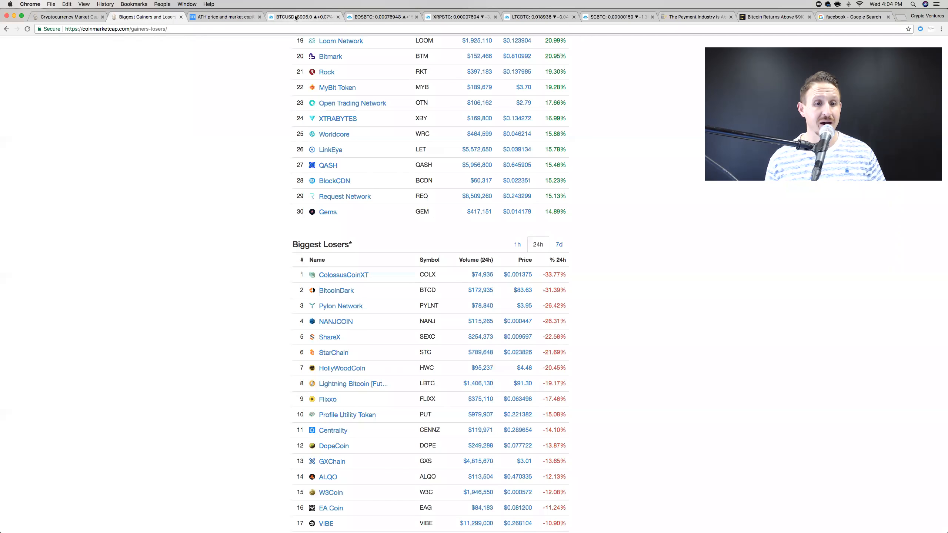
# View TradingView's BTCUSD chart on 1D candles, then return to CoinMarketCap's market cap rankings
pyautogui.click(296, 17)
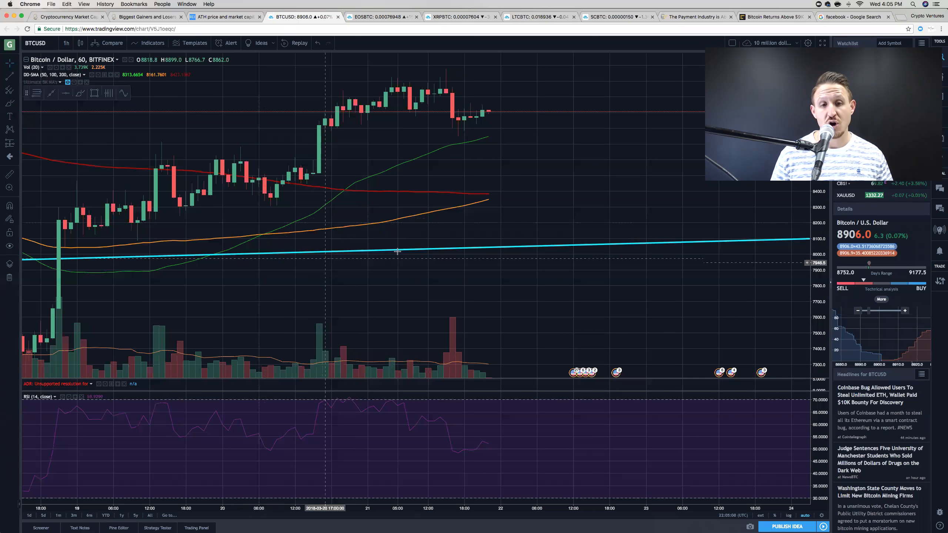
pyautogui.click(66, 43)
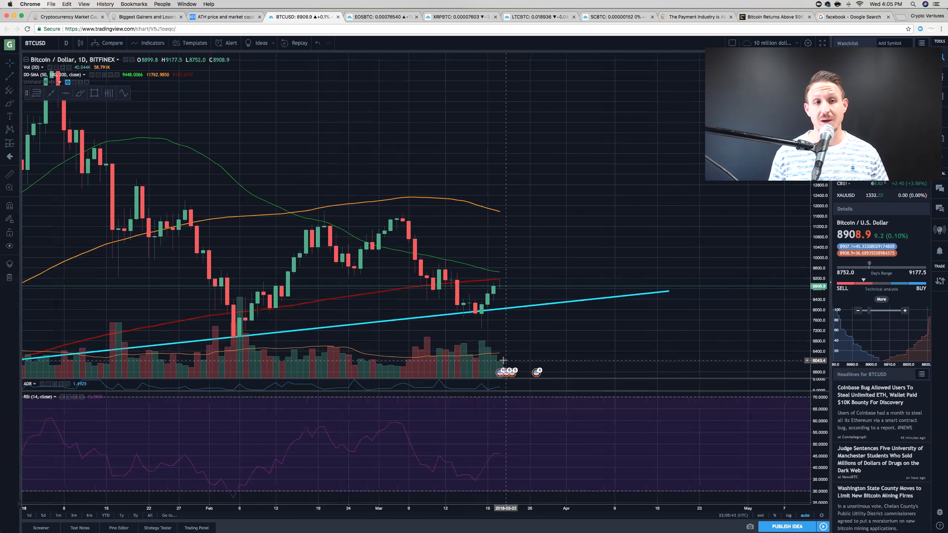
pyautogui.click(67, 17)
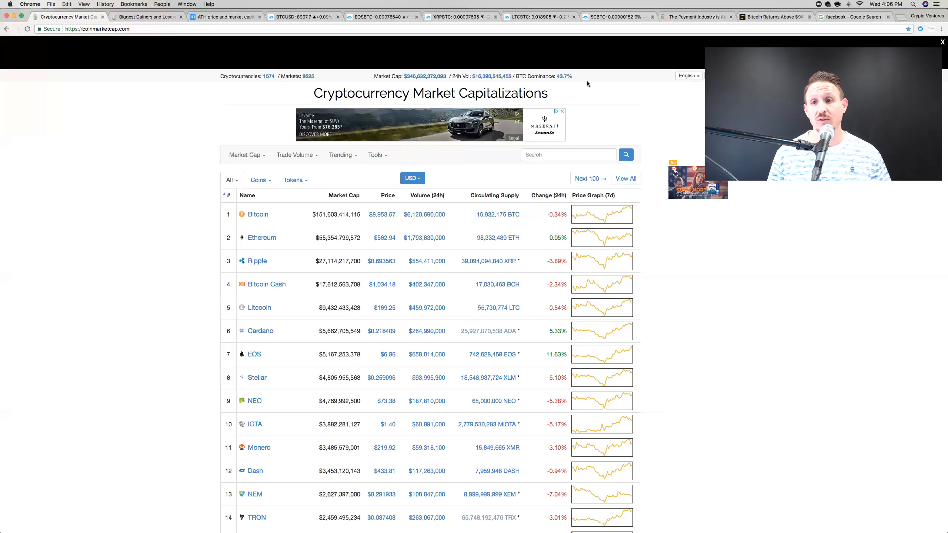
# Reopen CoinDesk's Bitcoin death-cross article and scroll to its daily moving-average chart
pyautogui.click(774, 17)
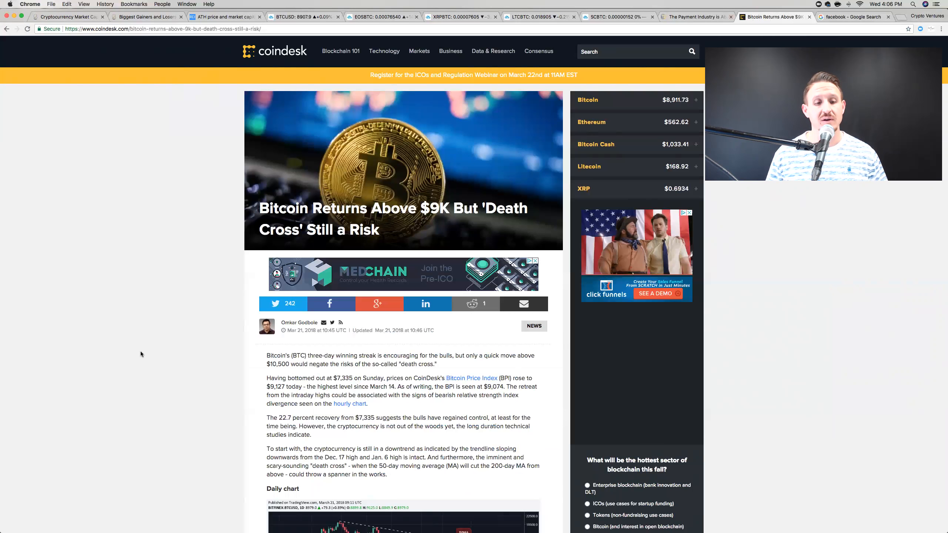
pyautogui.scroll(-3)
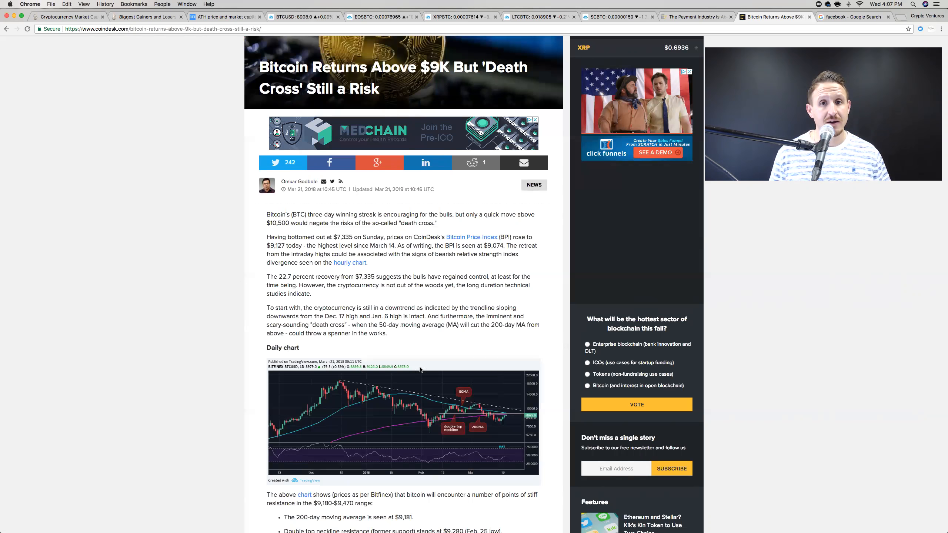
pyautogui.moveTo(864, 265)
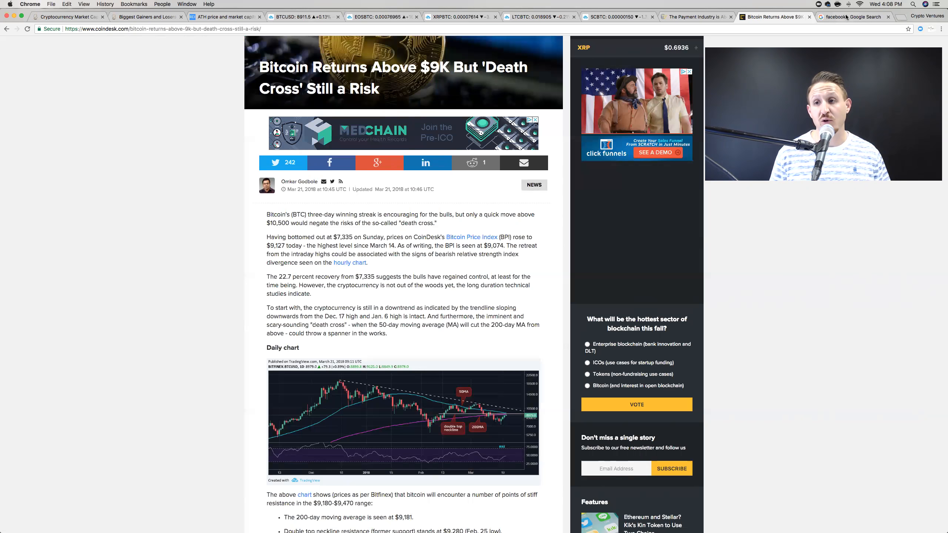
# Switch to the 'facebook - Google Search' results tab with Facebook, Inc.'s company panel
pyautogui.click(852, 16)
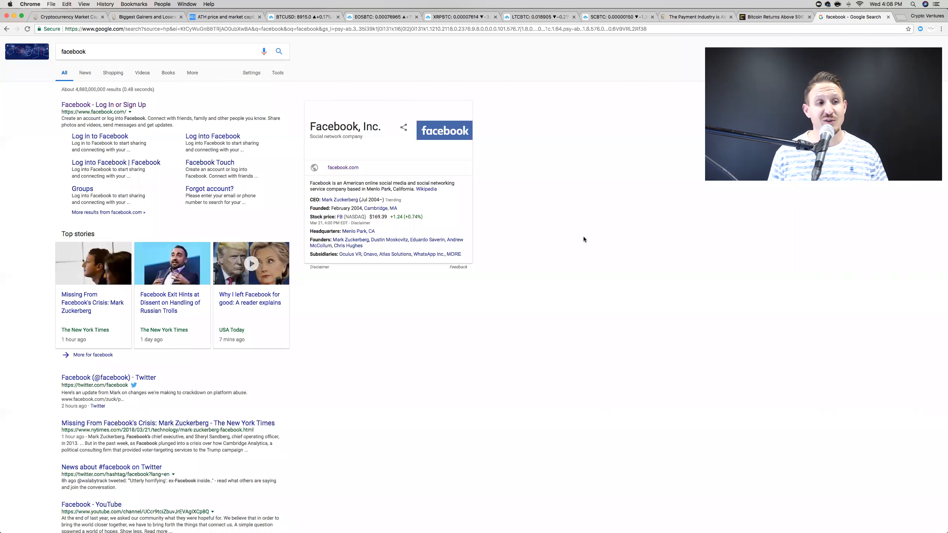
pyautogui.moveTo(36, 249)
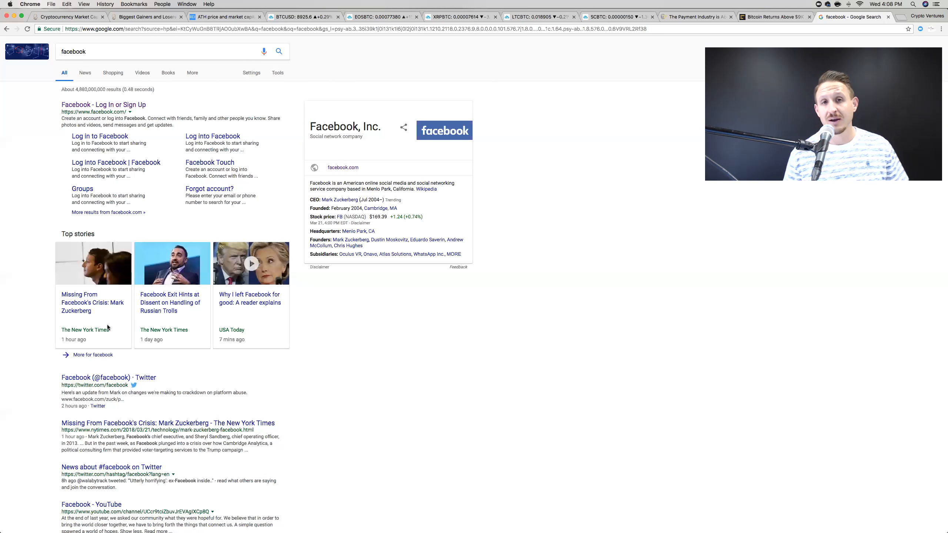
pyautogui.moveTo(93, 302)
pyautogui.write(' stock')
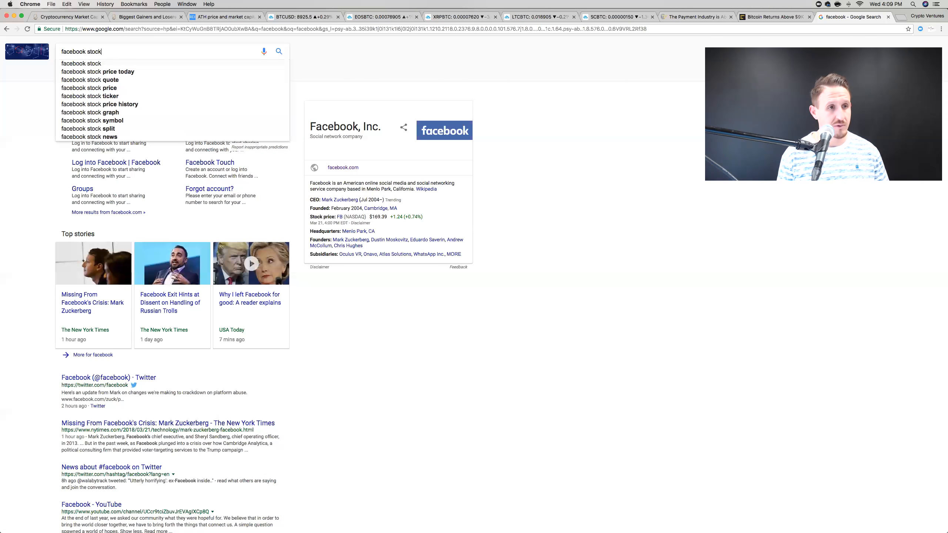
# Search 'facebook stock price today' and switch Facebook's share price chart to the 5-day view
pyautogui.click(278, 51)
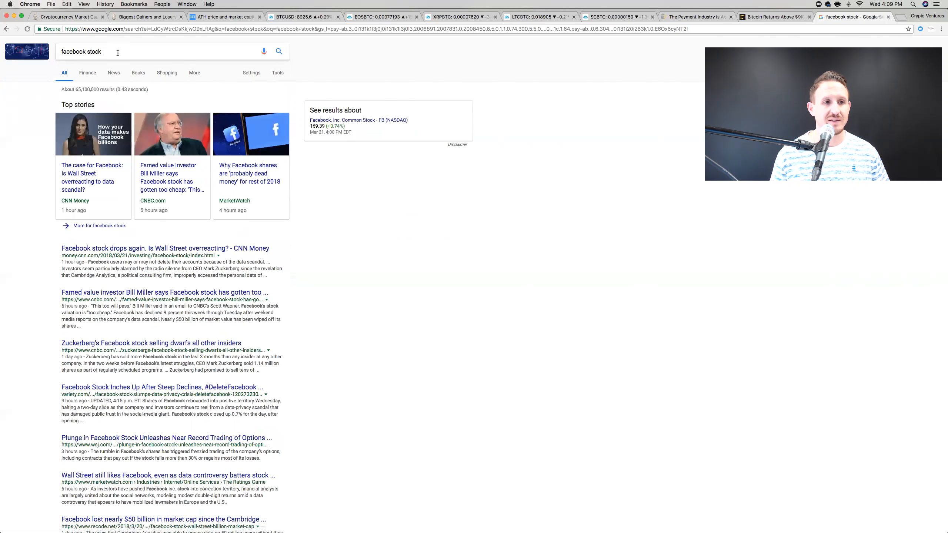
pyautogui.click(90, 51)
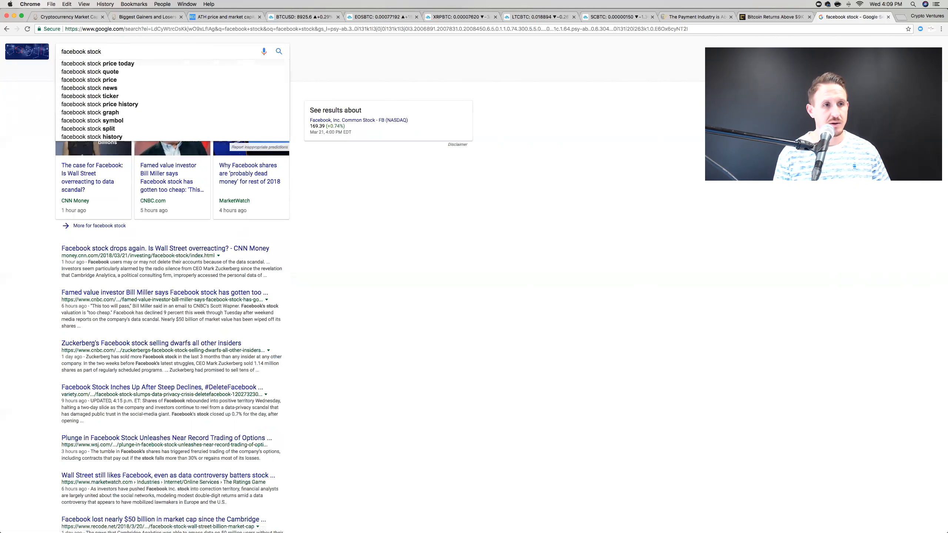
pyautogui.click(97, 64)
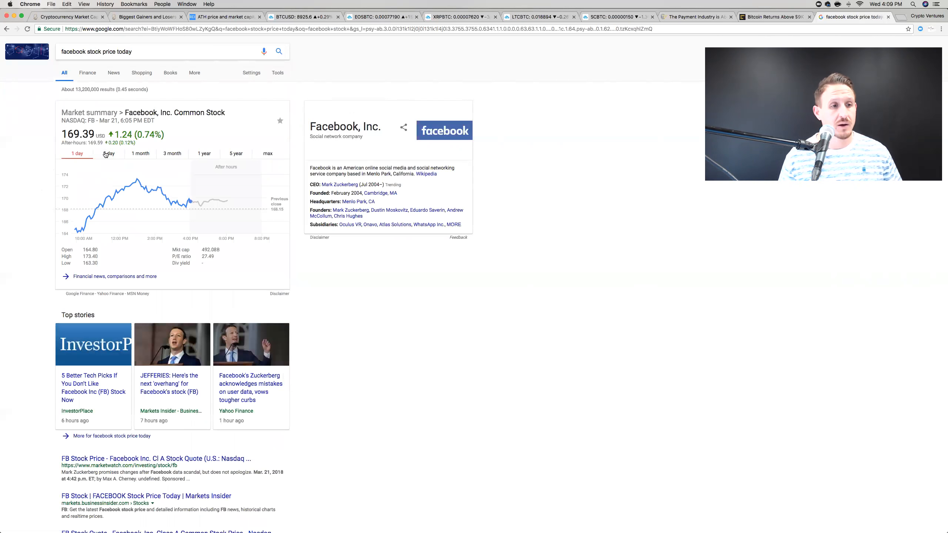
pyautogui.click(109, 153)
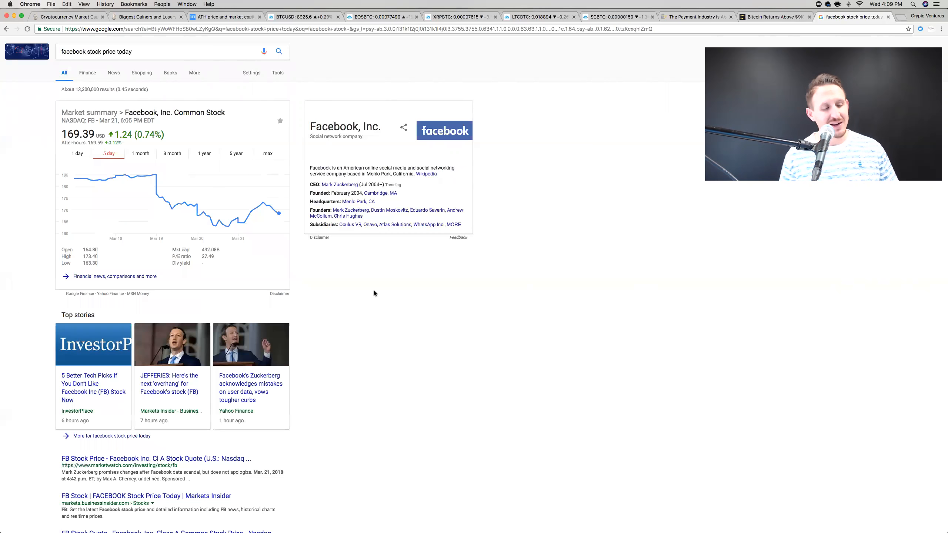
pyautogui.moveTo(382, 76)
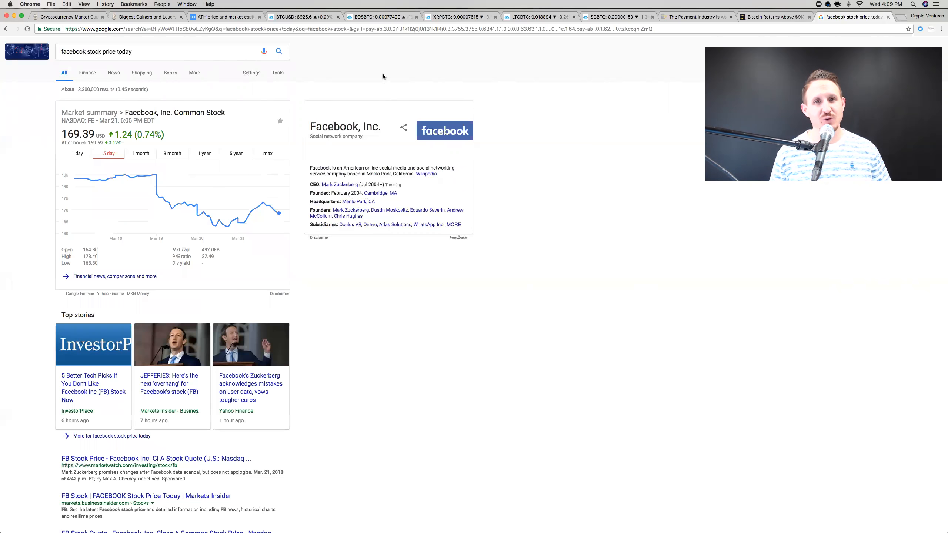